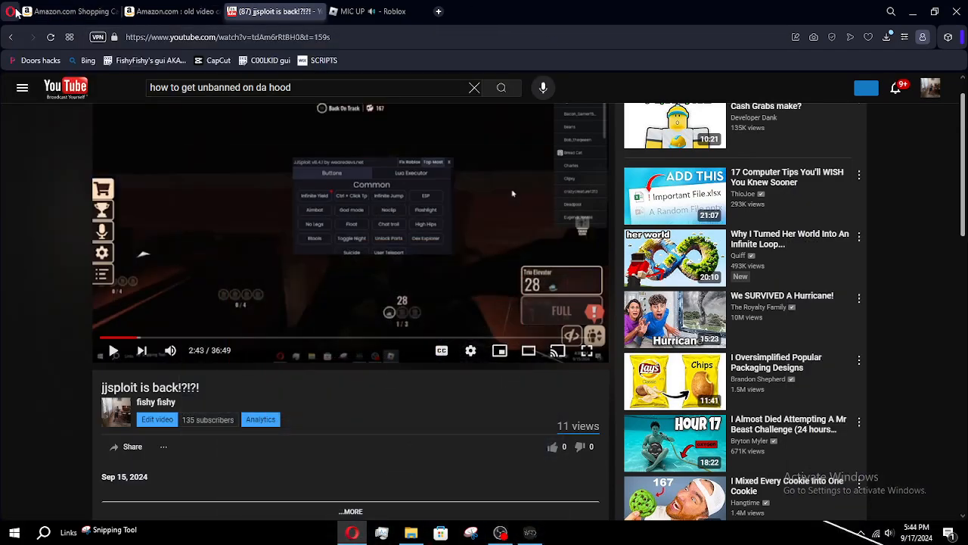
Switch from the jjsploit YouTube video to the MIC UP Roblox game page
click(376, 11)
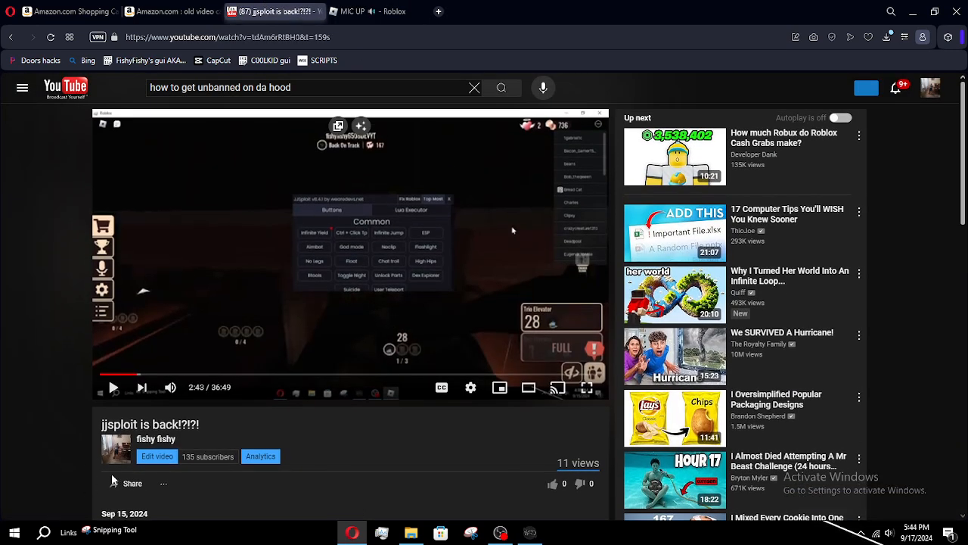
mouse_move(230, 441)
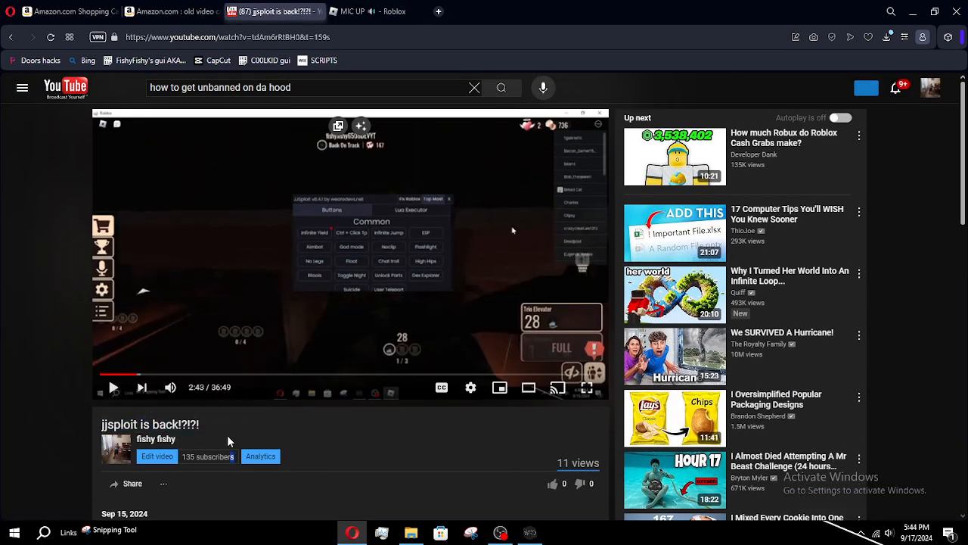
click(376, 10)
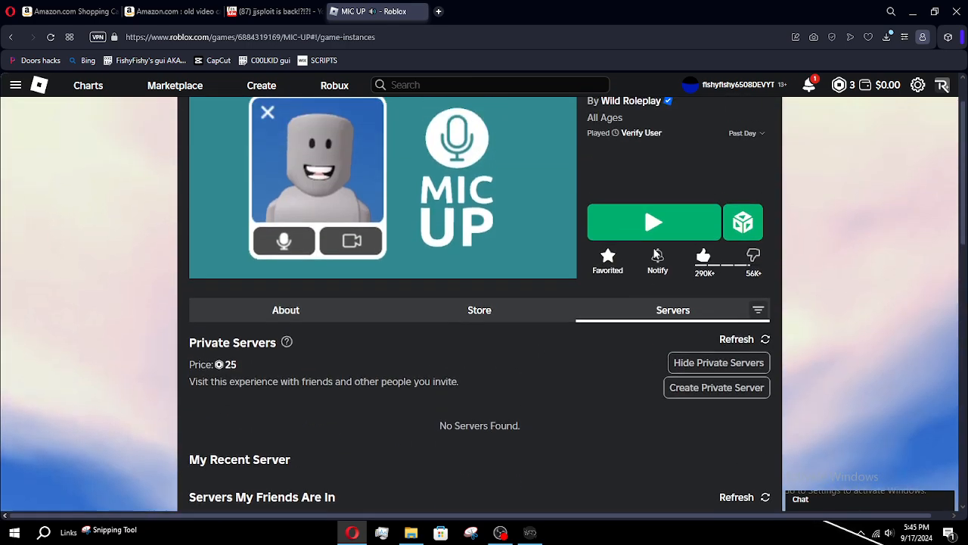
Open the Roblox notification bell to see the pending friend requests
click(808, 84)
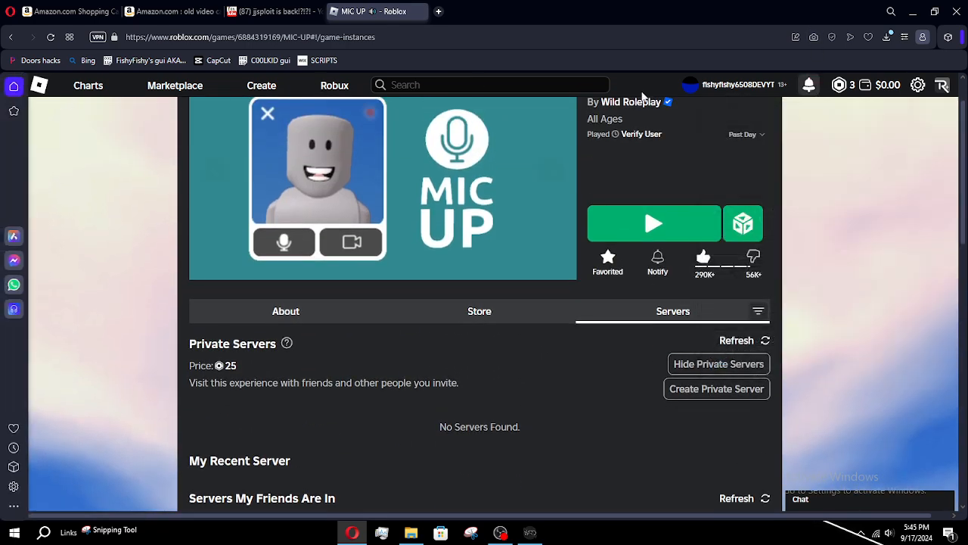
click(809, 85)
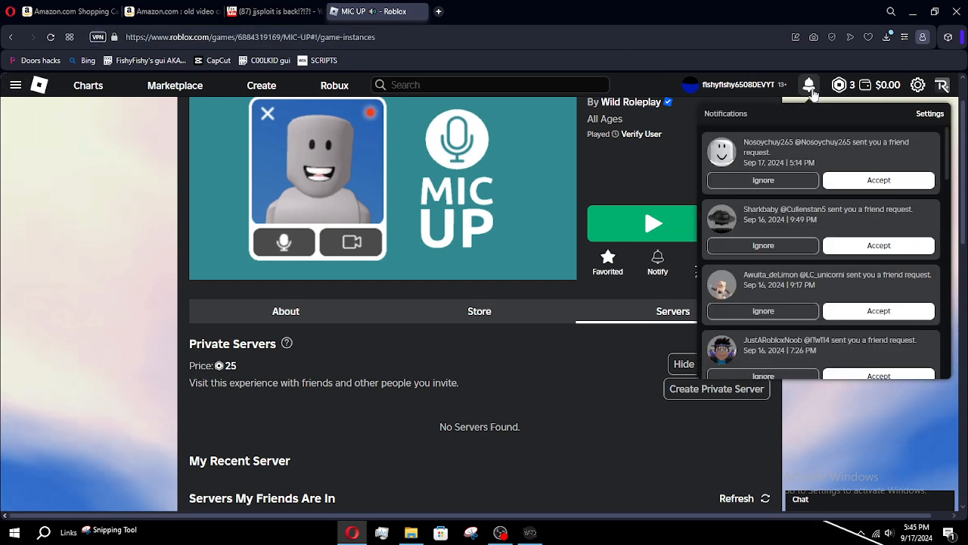
mouse_move(791, 44)
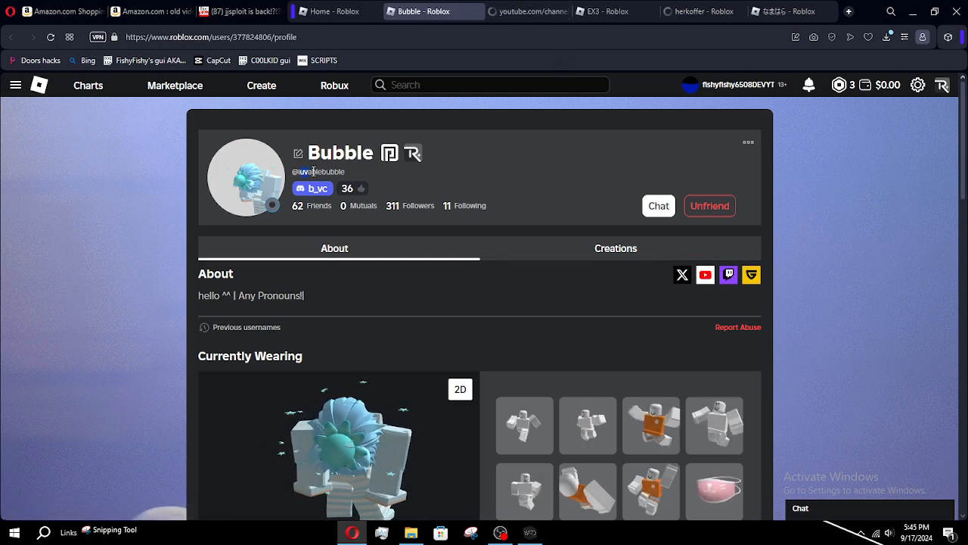
Review and close each friend profile tab and the linked YouTube channel
click(521, 11)
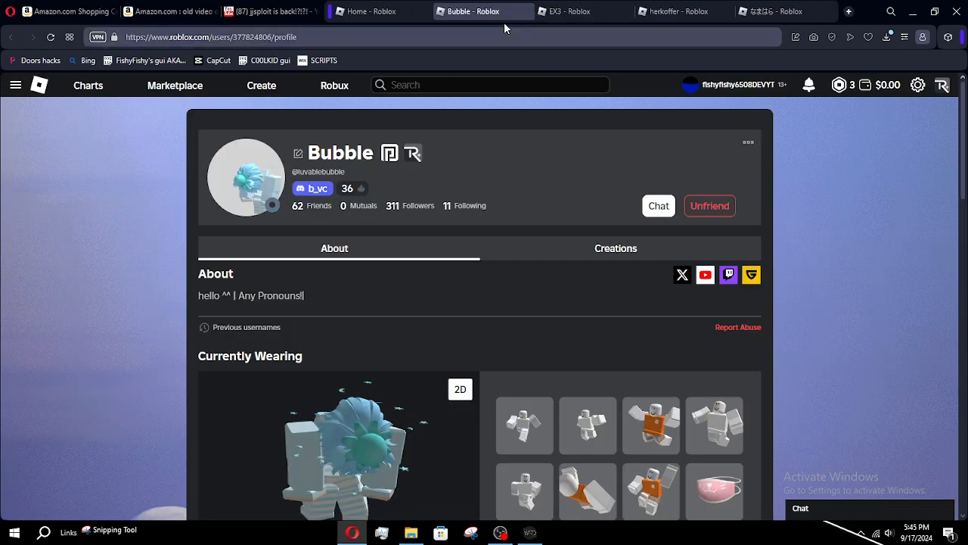
click(575, 11)
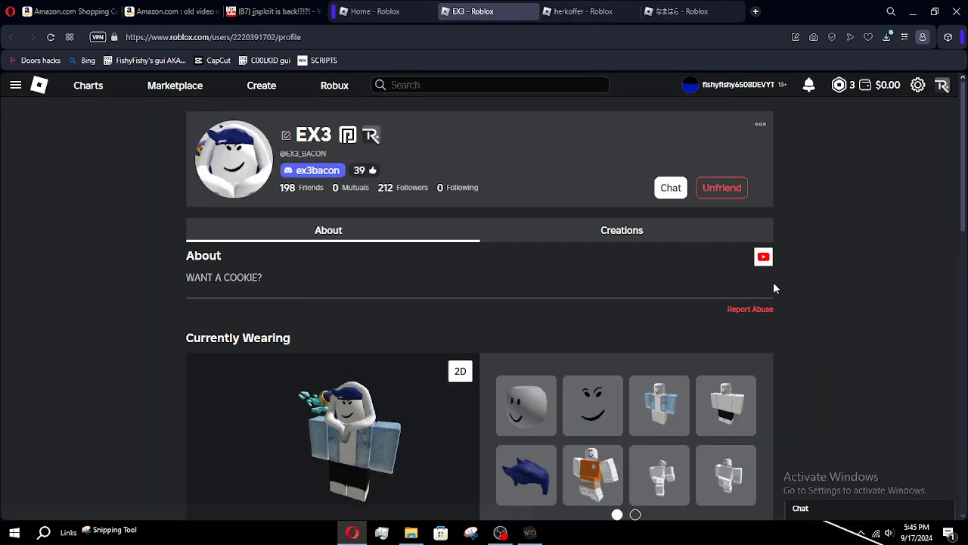
scroll(down, 3)
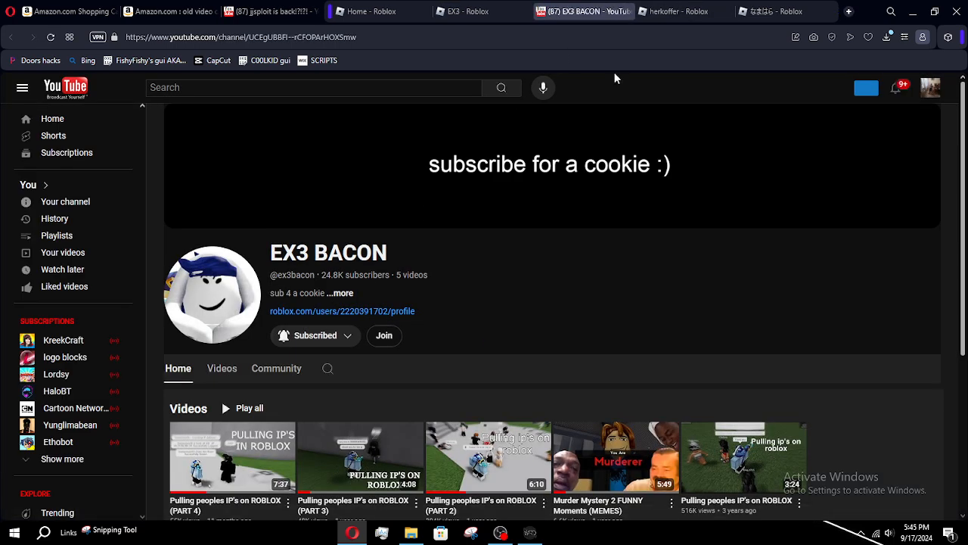
click(465, 11)
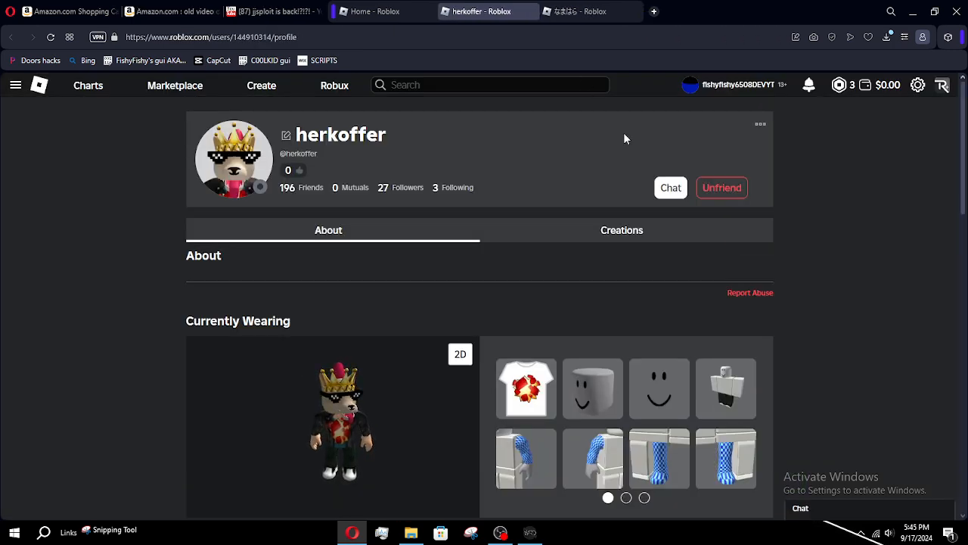
scroll(down, 3)
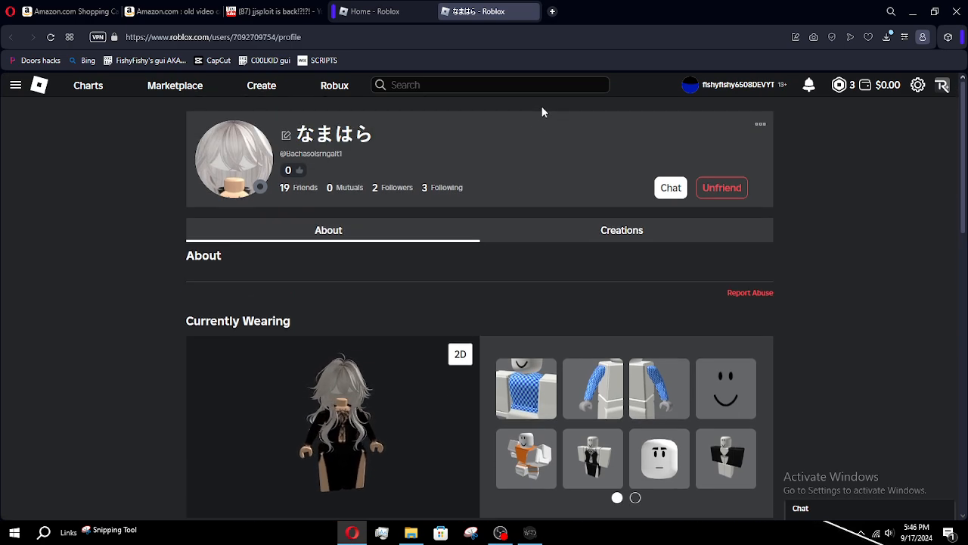
scroll(down, 3)
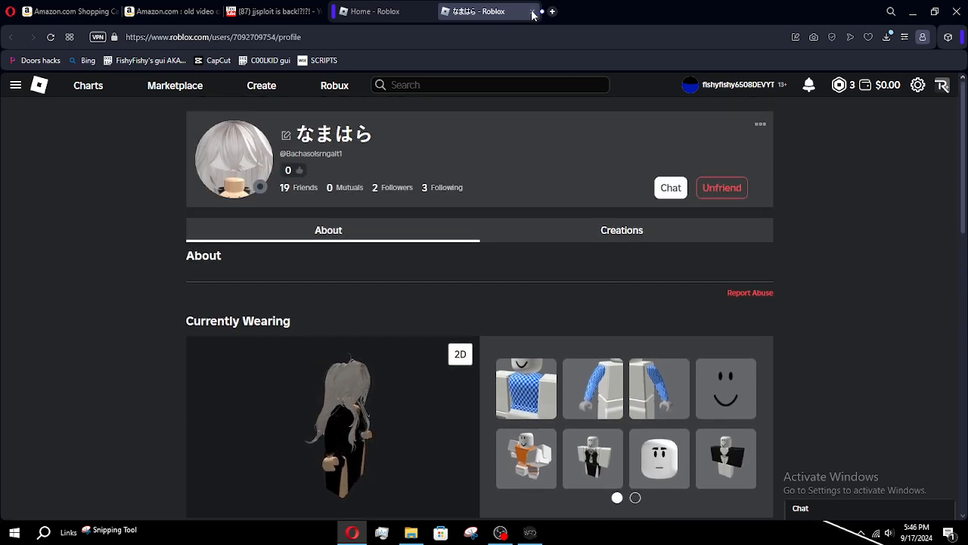
click(371, 11)
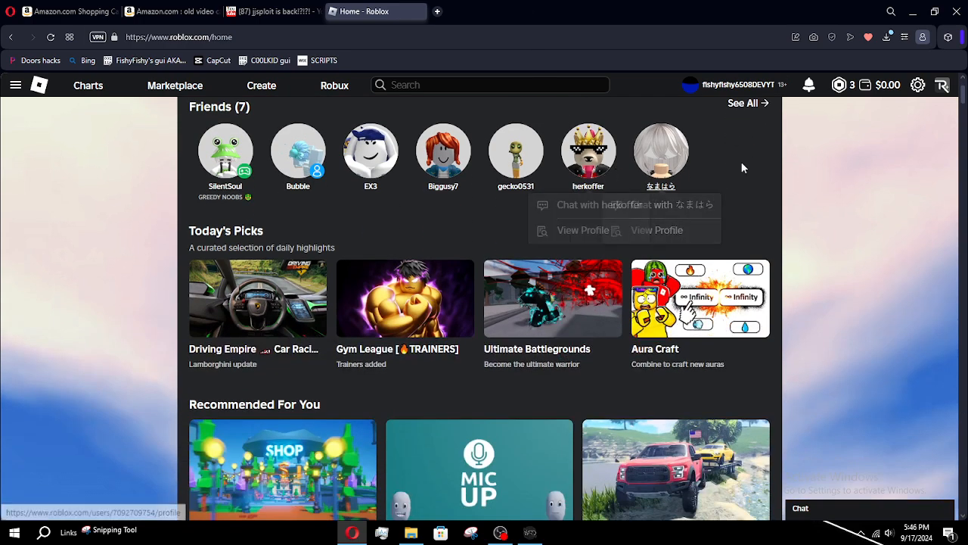
Scroll the Home page through Today's Picks and Recommended games
scroll(down, 3)
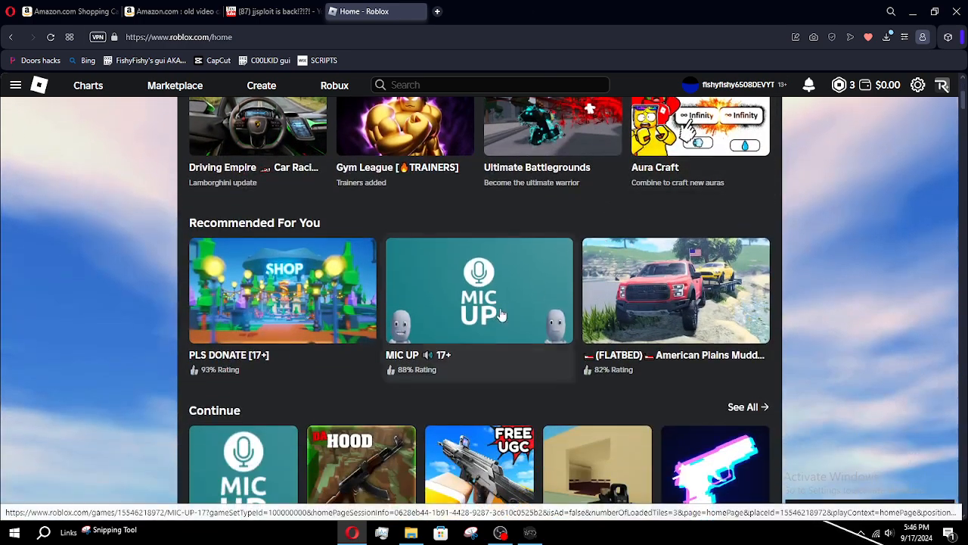
scroll(down, 3)
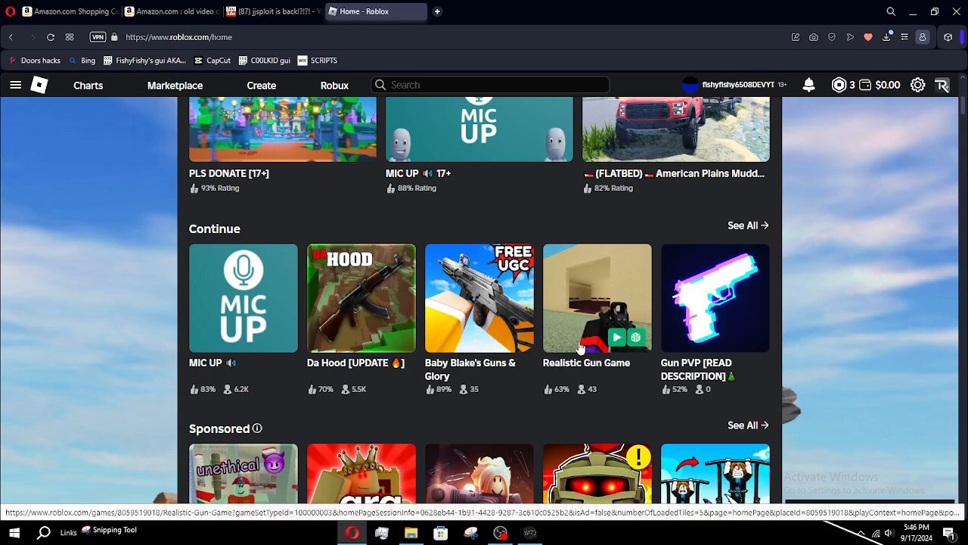
scroll(down, 3)
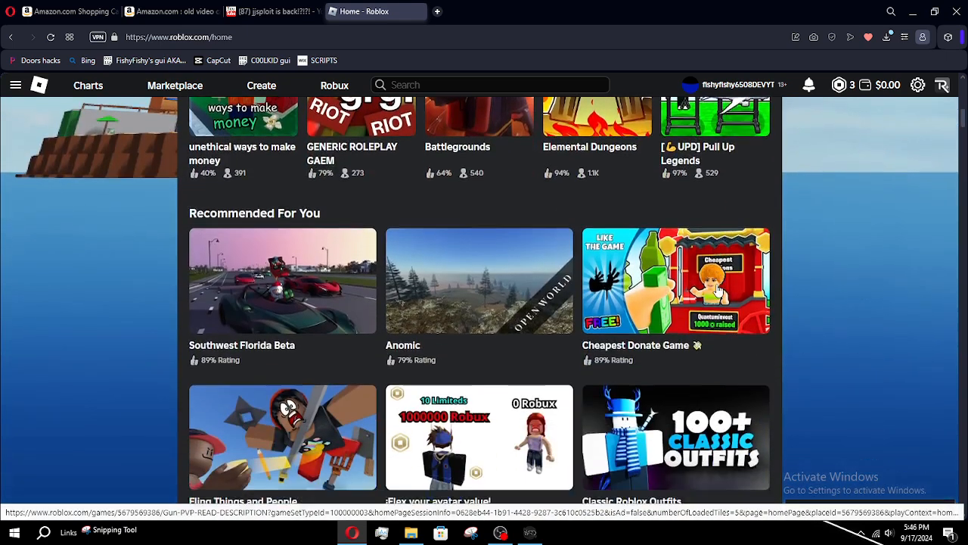
scroll(down, 3)
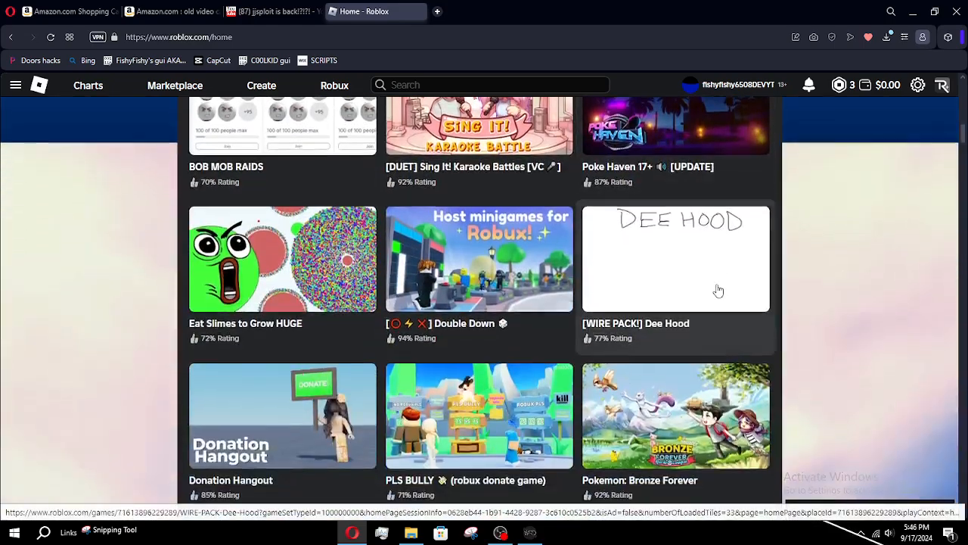
scroll(down, 3)
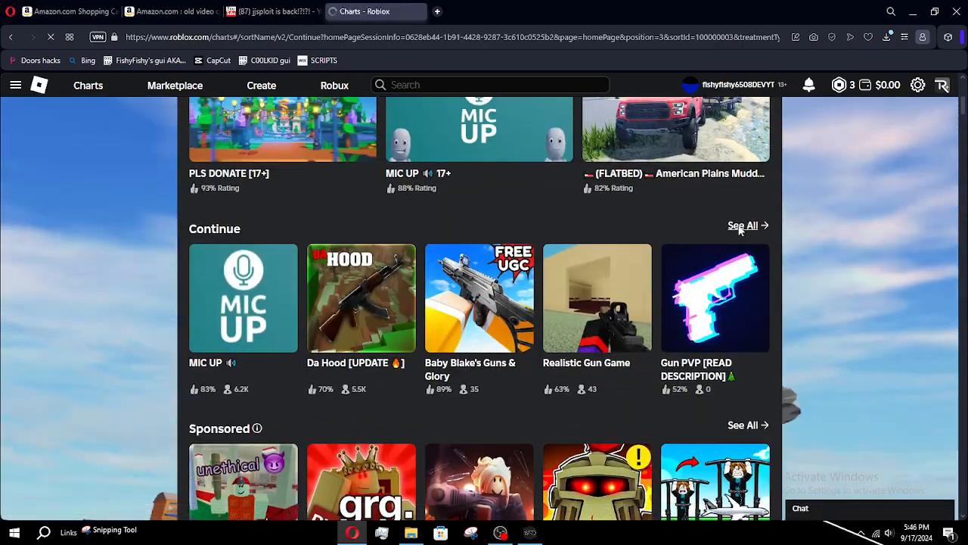
Scroll the full Continue games list to its end, then return to Home
click(743, 225)
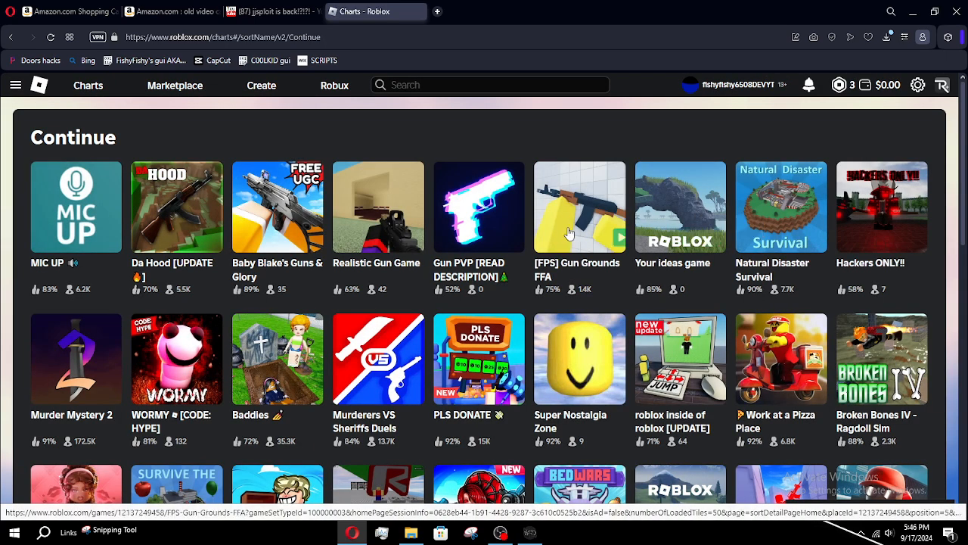
mouse_move(694, 206)
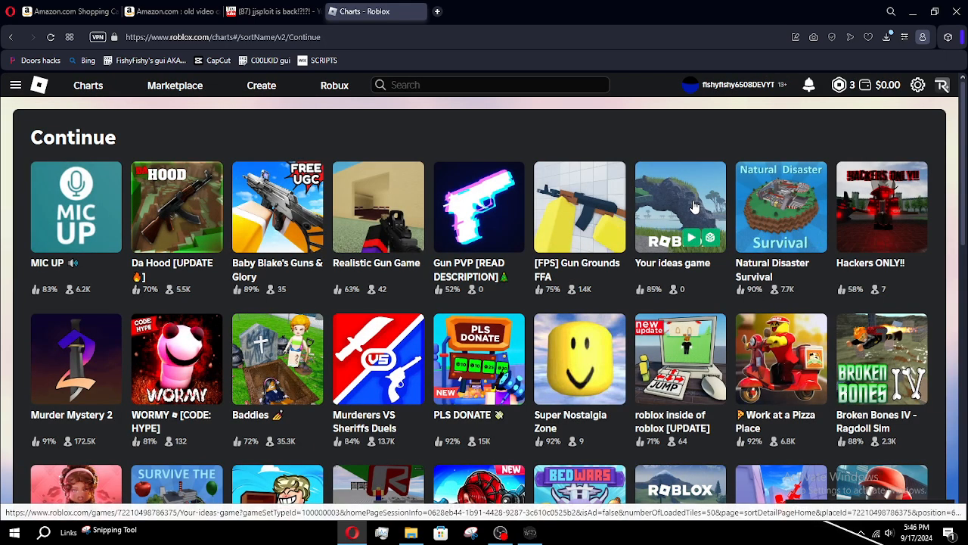
scroll(down, 3)
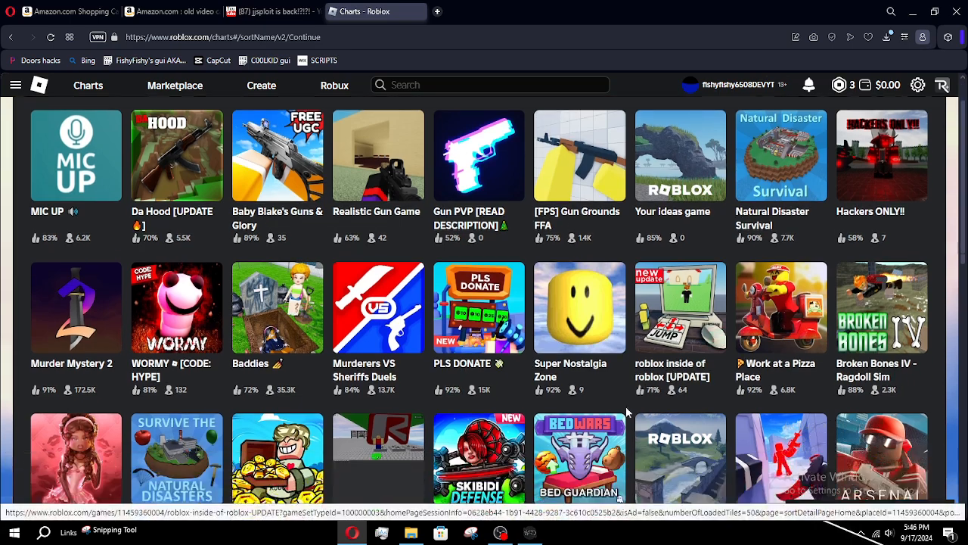
scroll(down, 3)
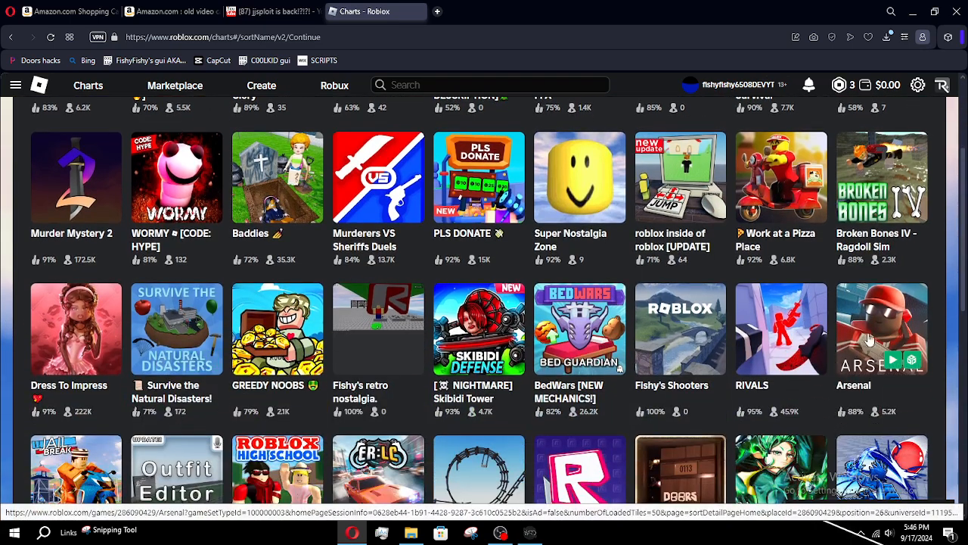
scroll(down, 3)
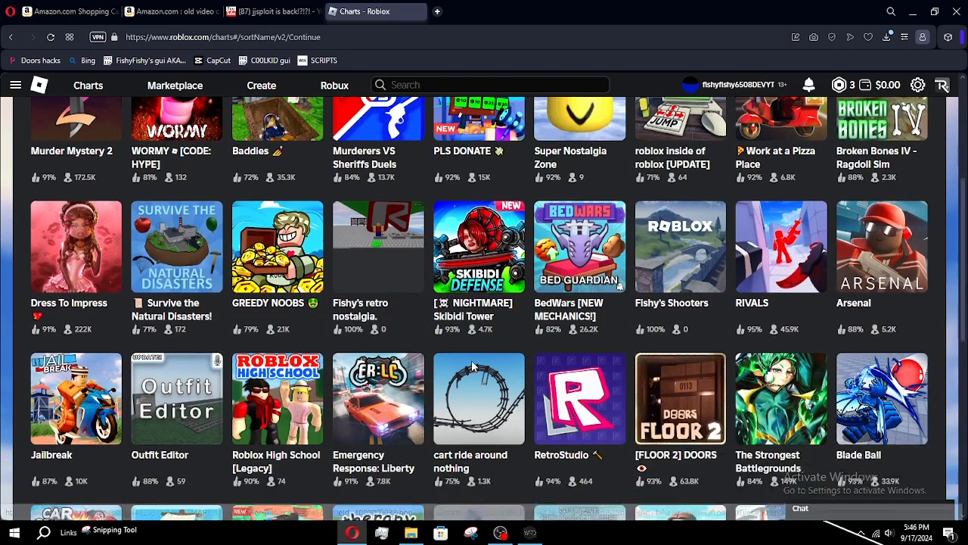
scroll(down, 3)
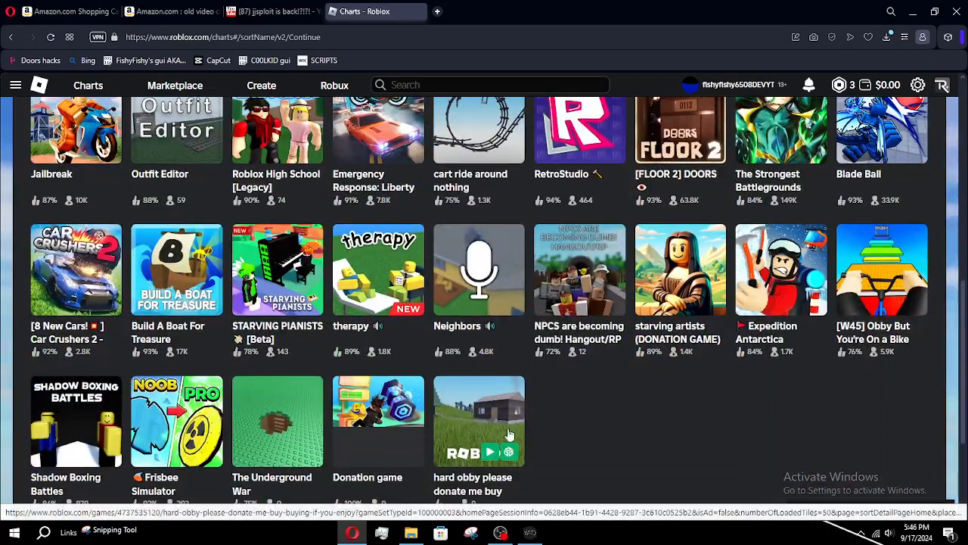
scroll(down, 3)
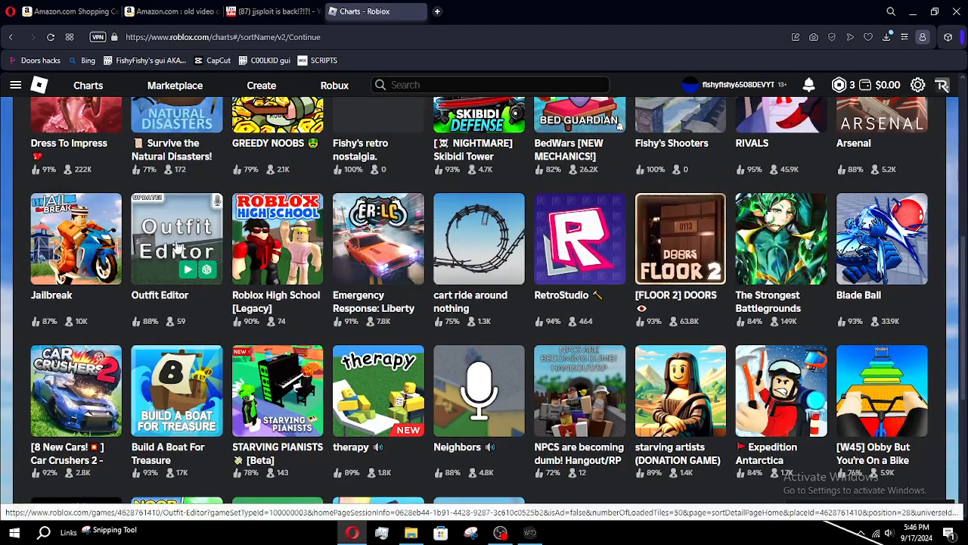
click(176, 238)
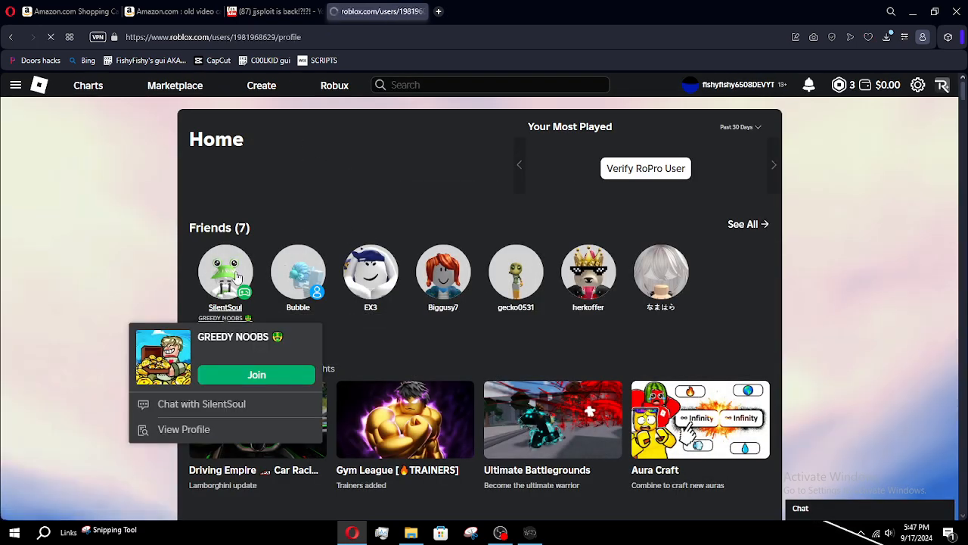
Open SilentSoul's profile and flip through their created experiences
click(183, 429)
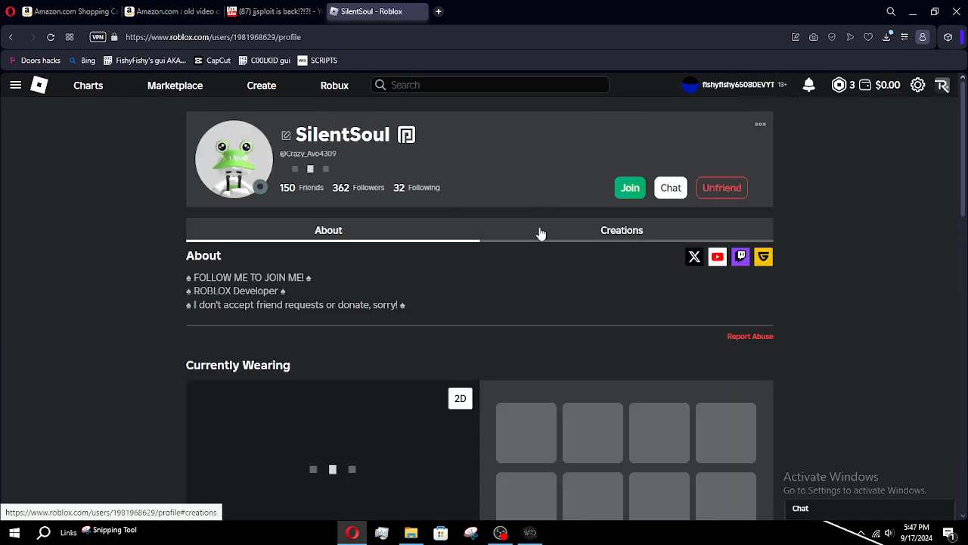
click(622, 230)
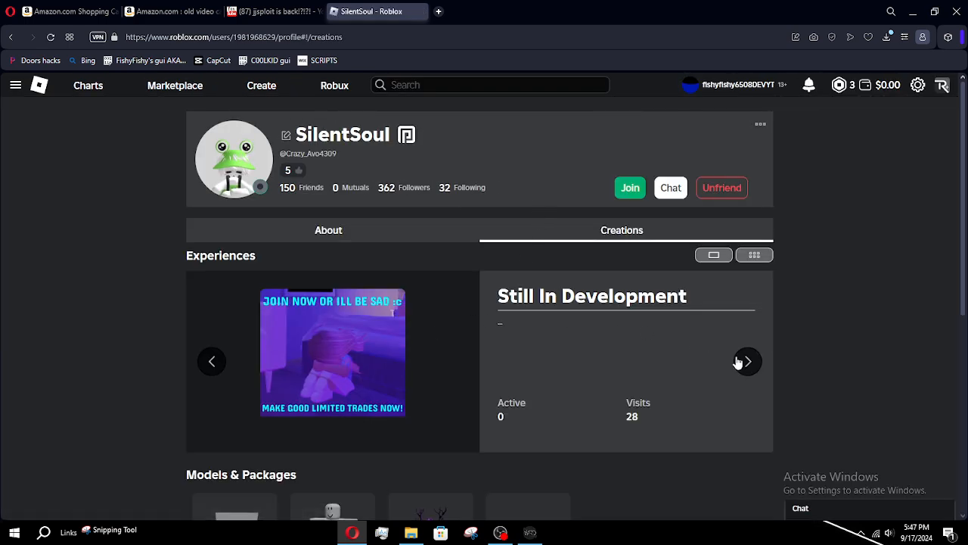
click(746, 361)
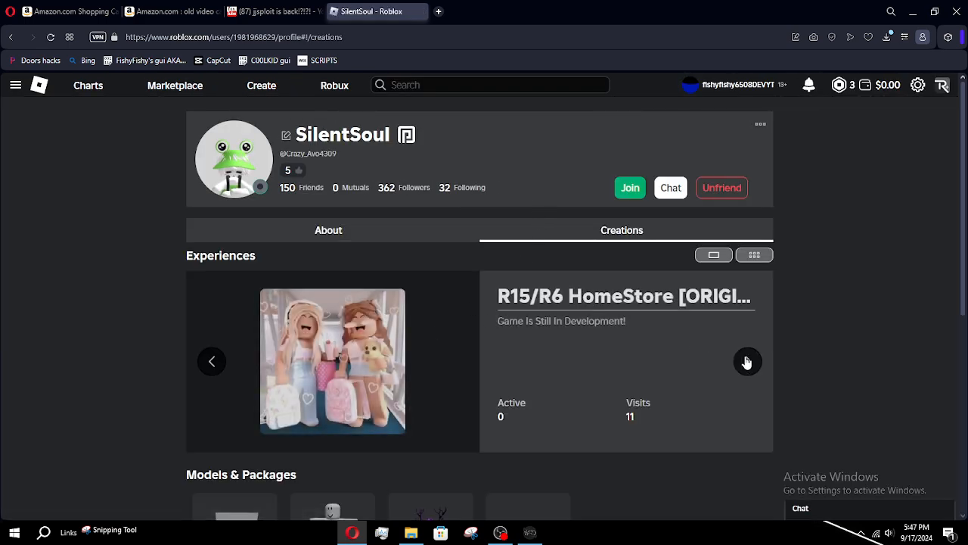
scroll(down, 3)
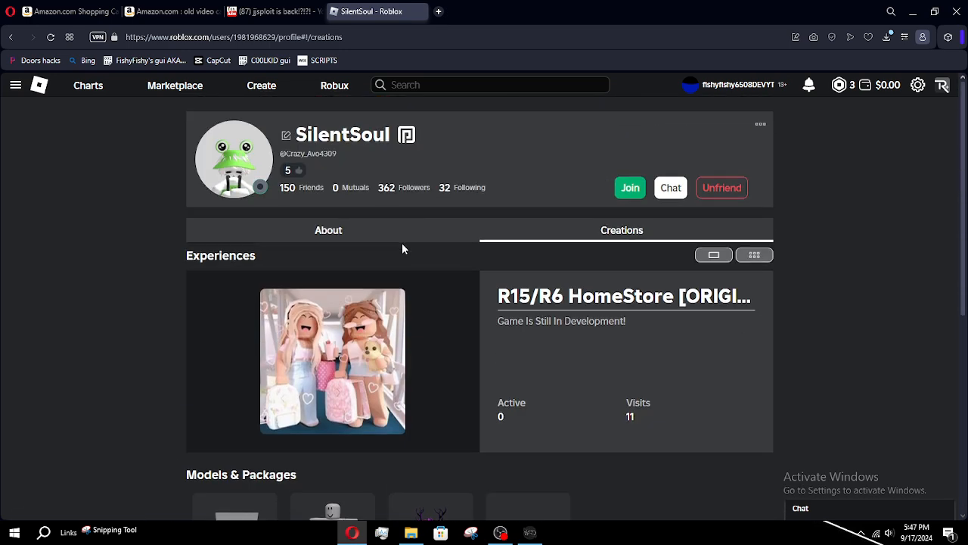
Switch the profile to About and browse down to the Groups section
click(328, 230)
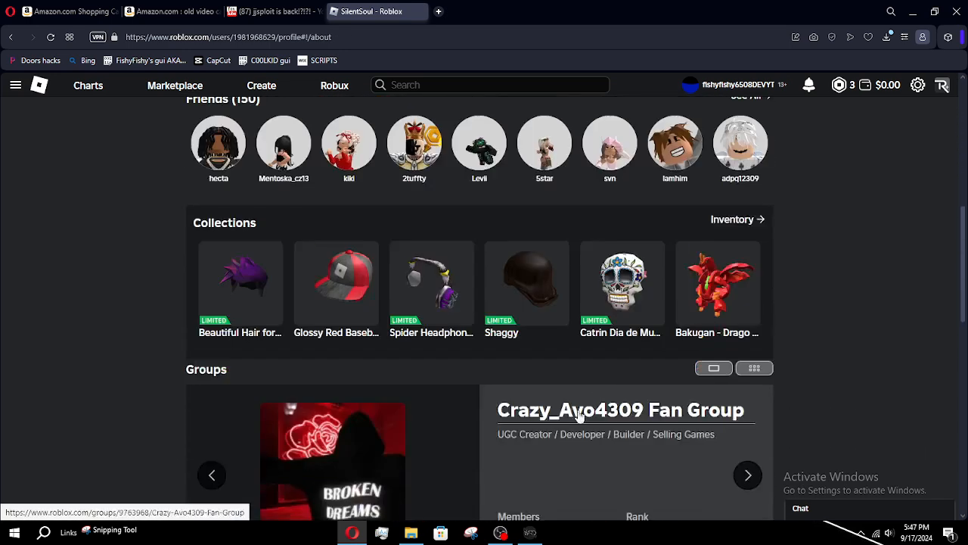
scroll(down, 3)
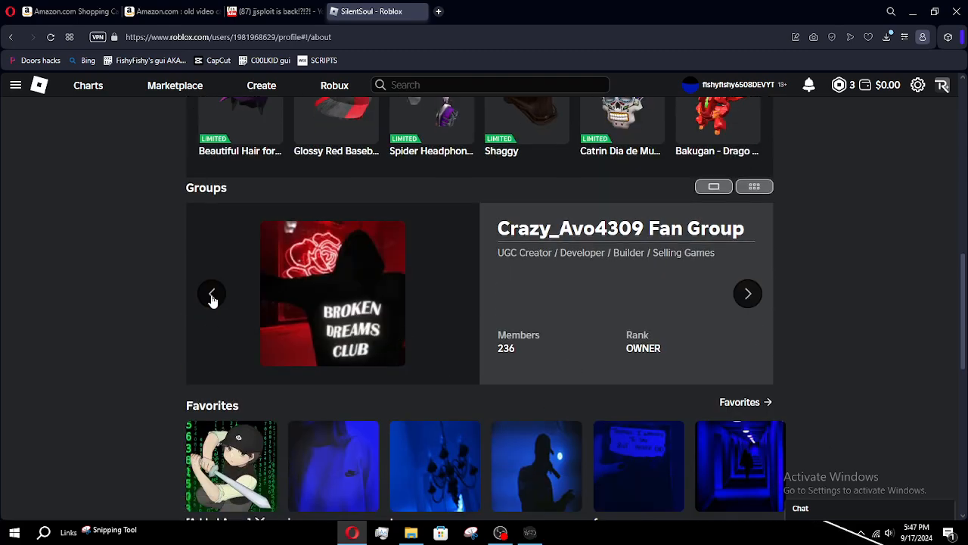
click(212, 294)
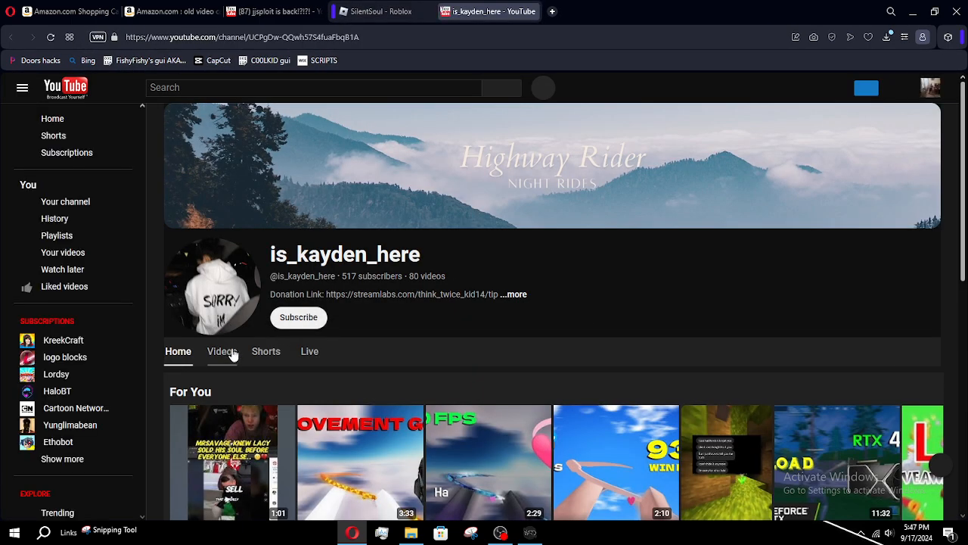
Open the New Roblox Game! short and follow its roblox.com comment link
click(266, 351)
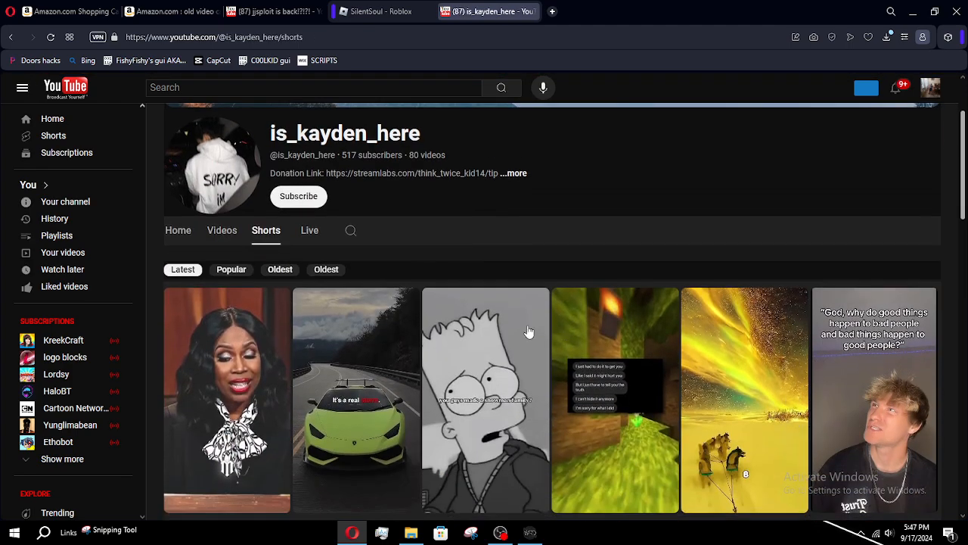
scroll(down, 3)
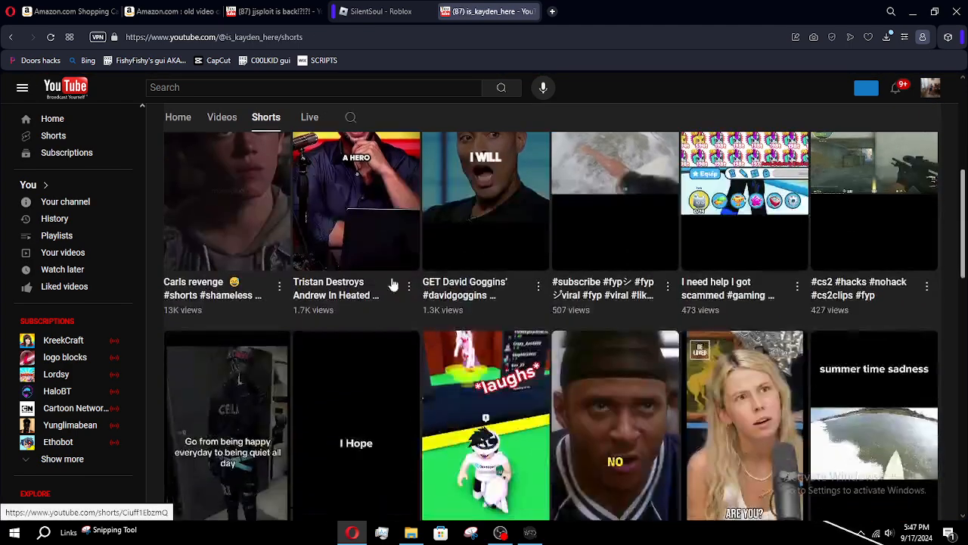
scroll(down, 3)
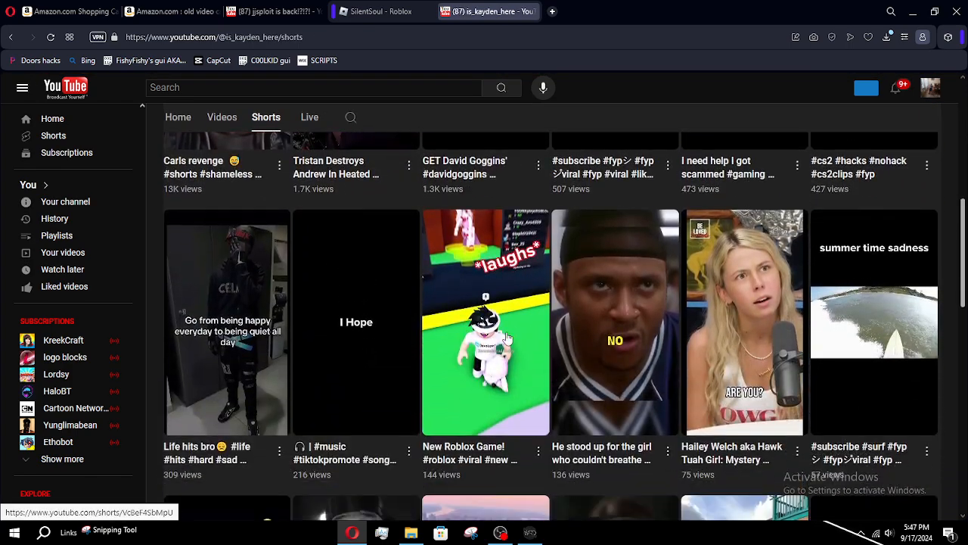
click(486, 322)
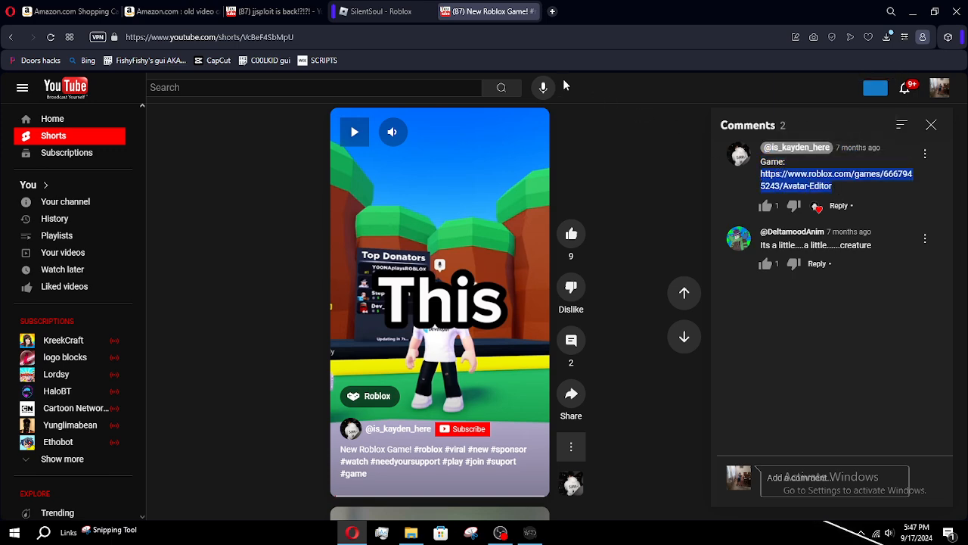
click(836, 179)
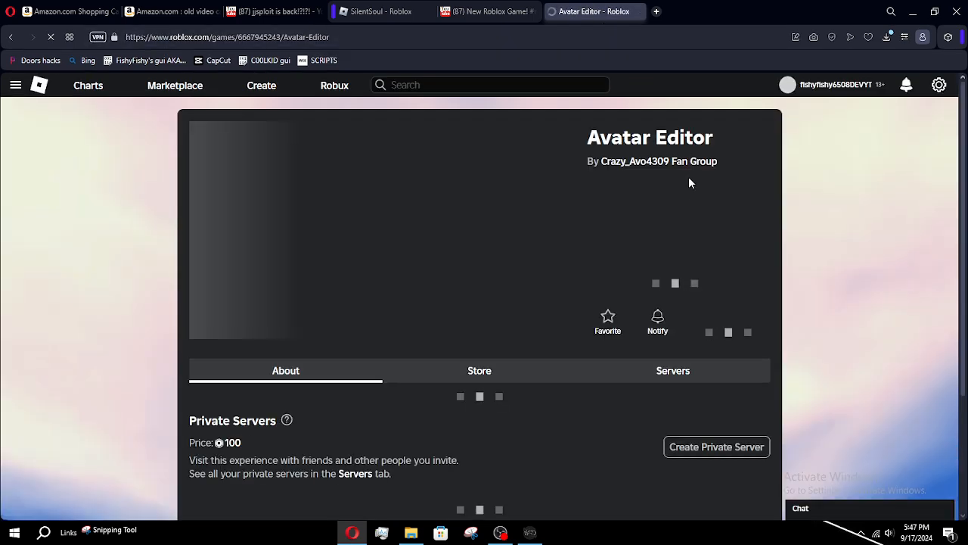
Open the Crazy_Avo4309 Fan Group from the Avatar Editor game's creator link
click(659, 161)
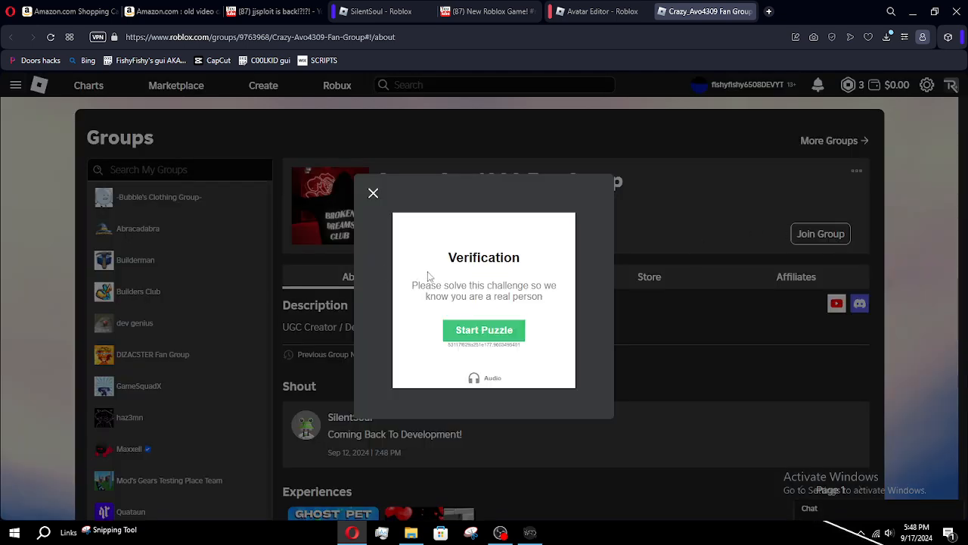
Solve the rotate-to-match-the-hand verification puzzle, retrying once after failing
click(484, 330)
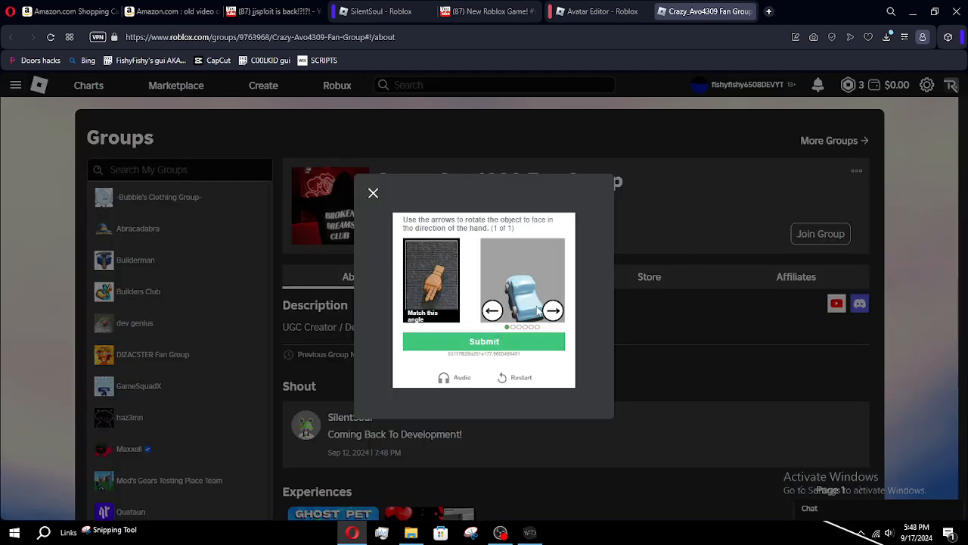
click(553, 311)
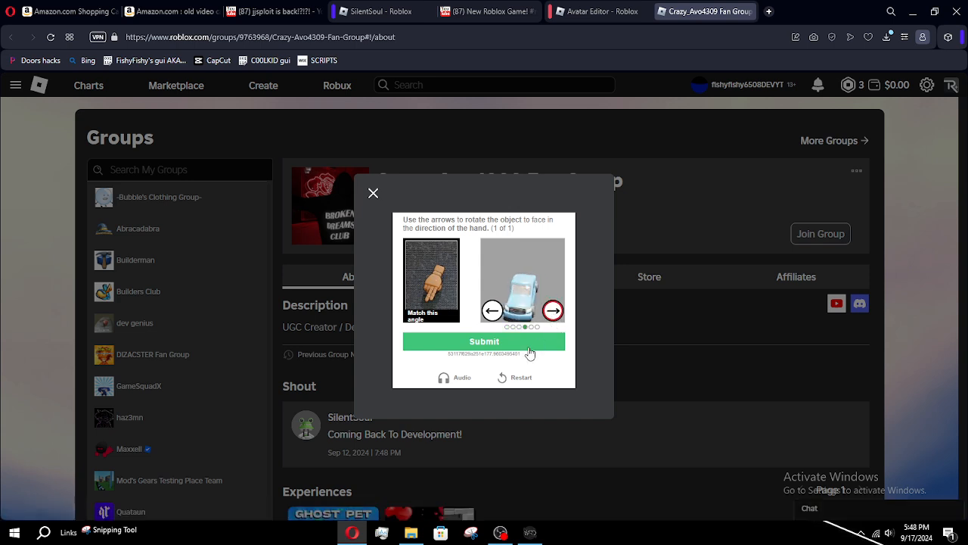
click(484, 341)
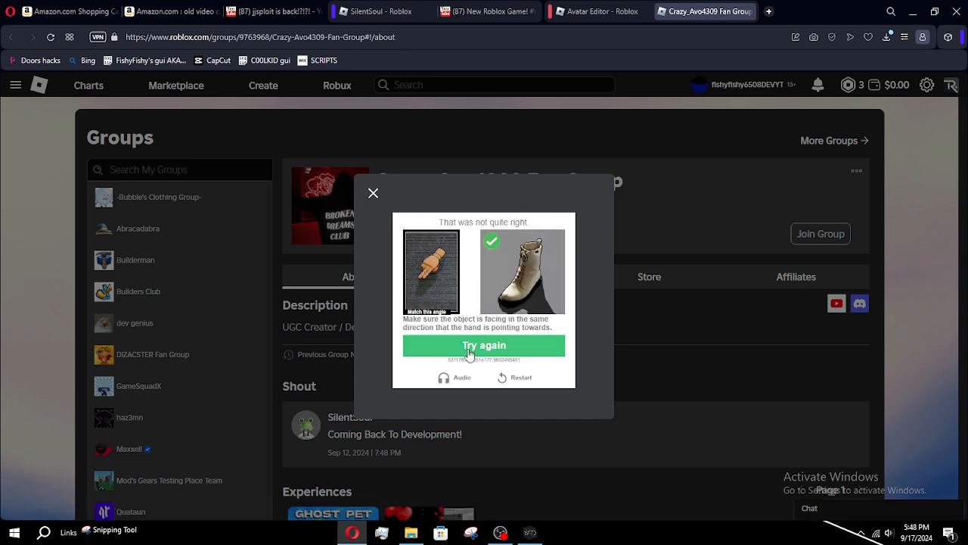
click(483, 345)
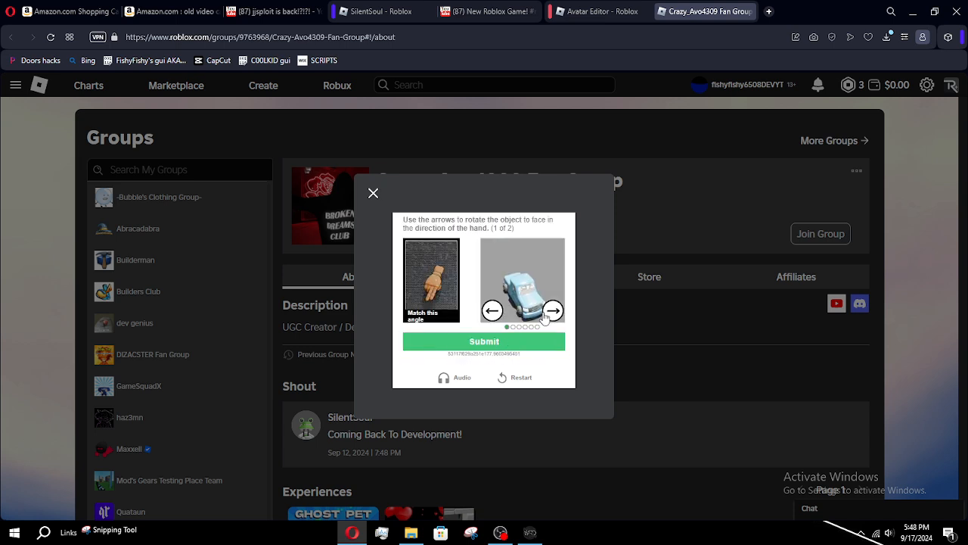
click(553, 310)
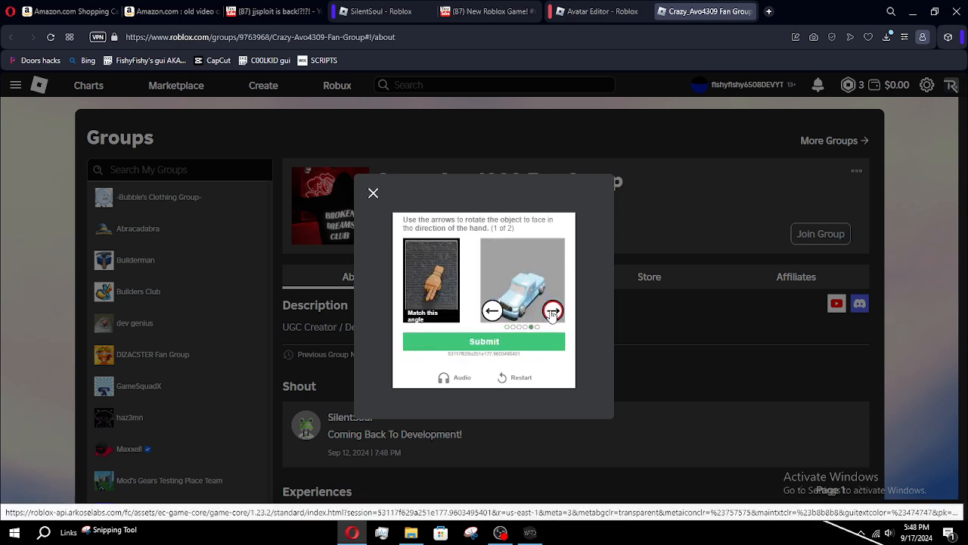
click(553, 310)
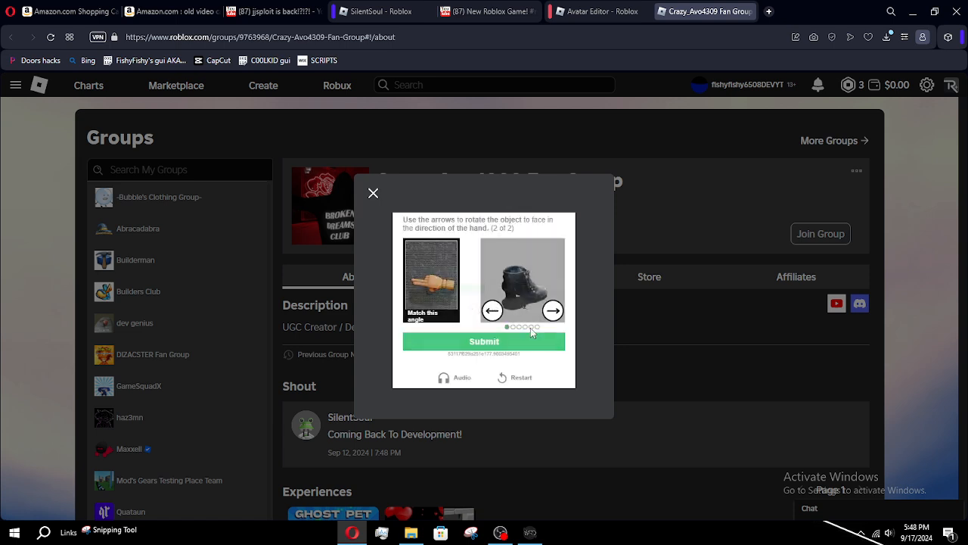
click(553, 311)
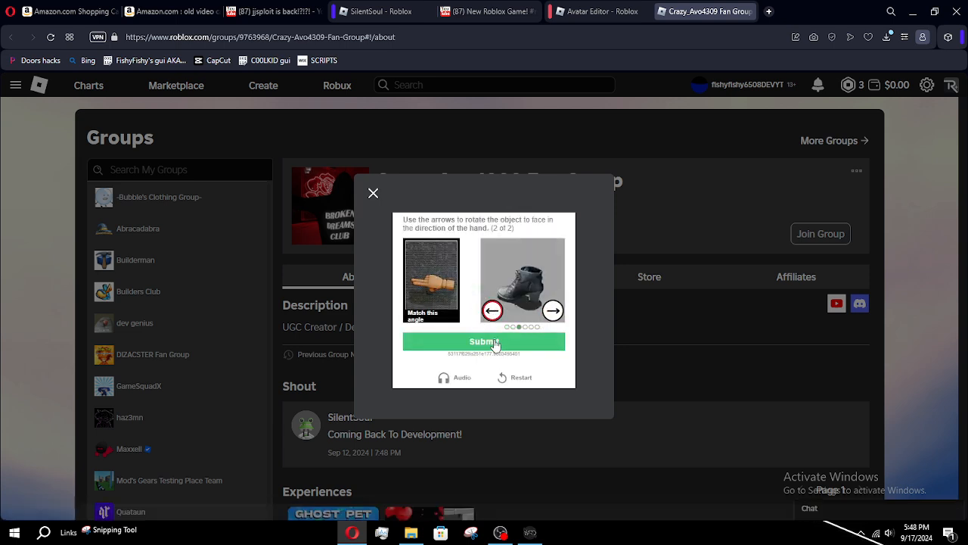
click(483, 342)
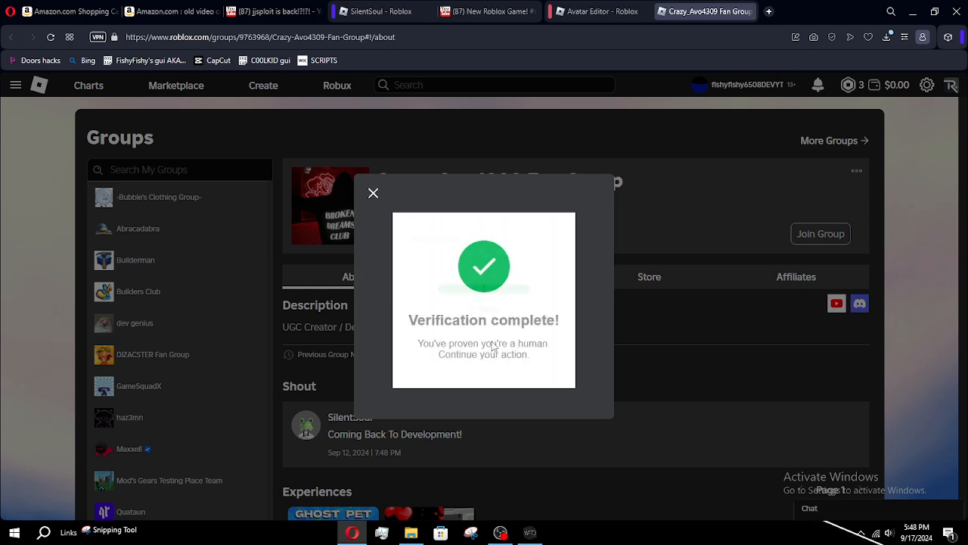
click(373, 192)
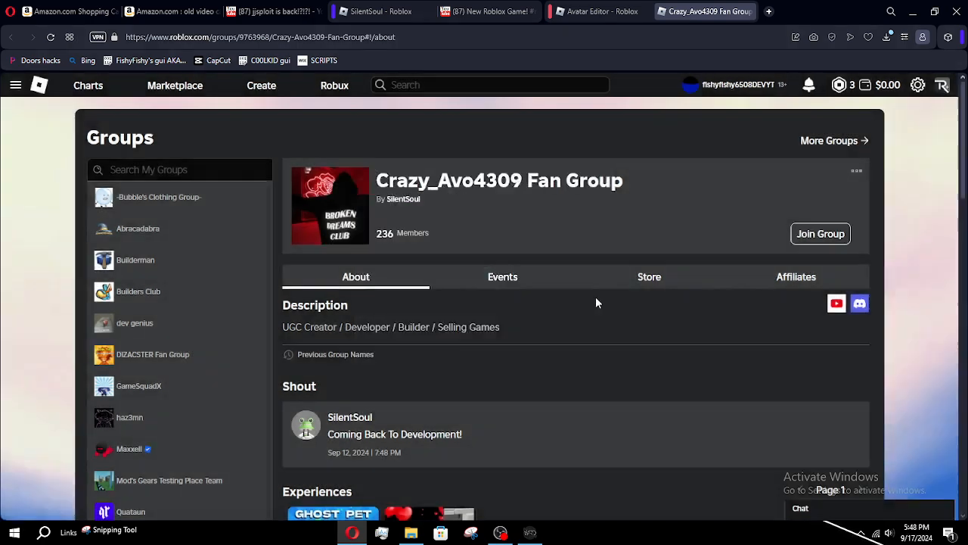
View the fan group's empty Events, open the owner's profile, then close it
click(820, 233)
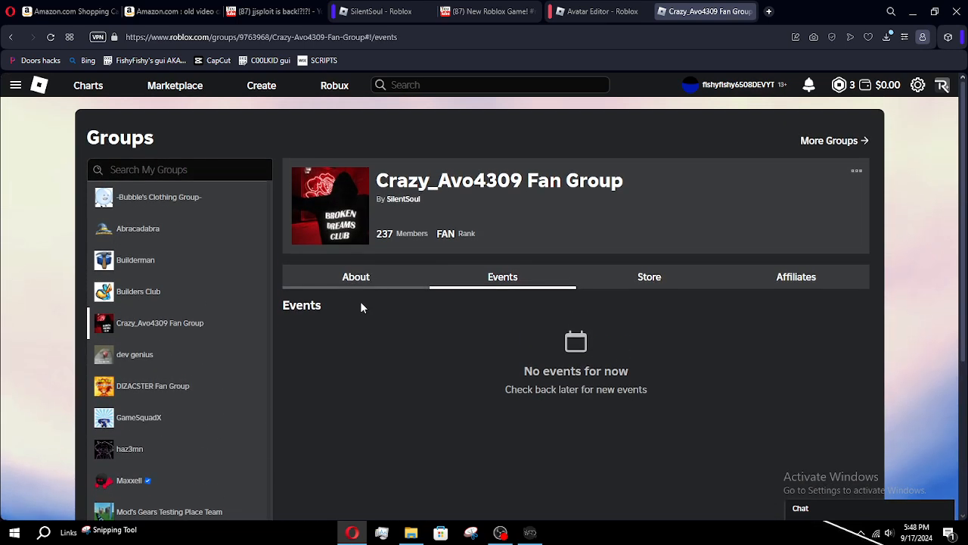
click(355, 276)
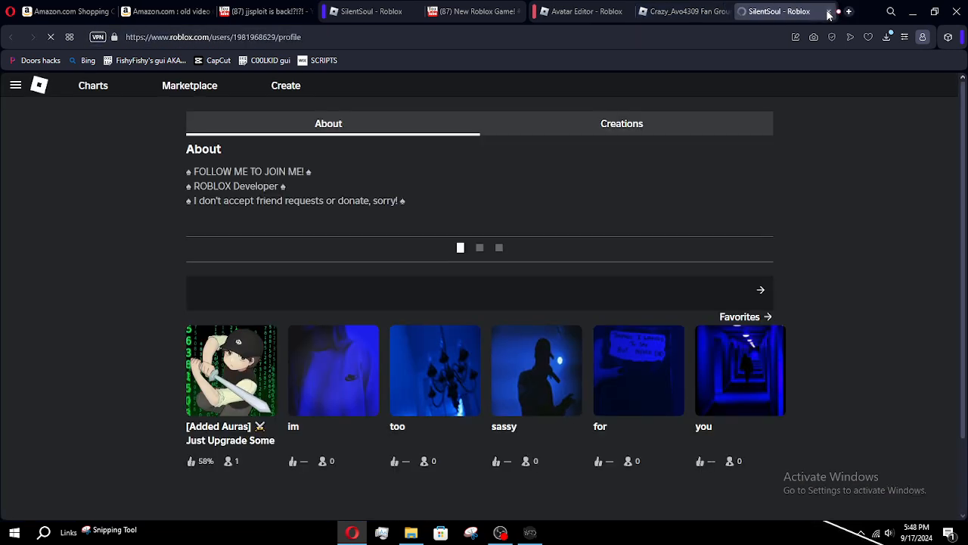
click(681, 11)
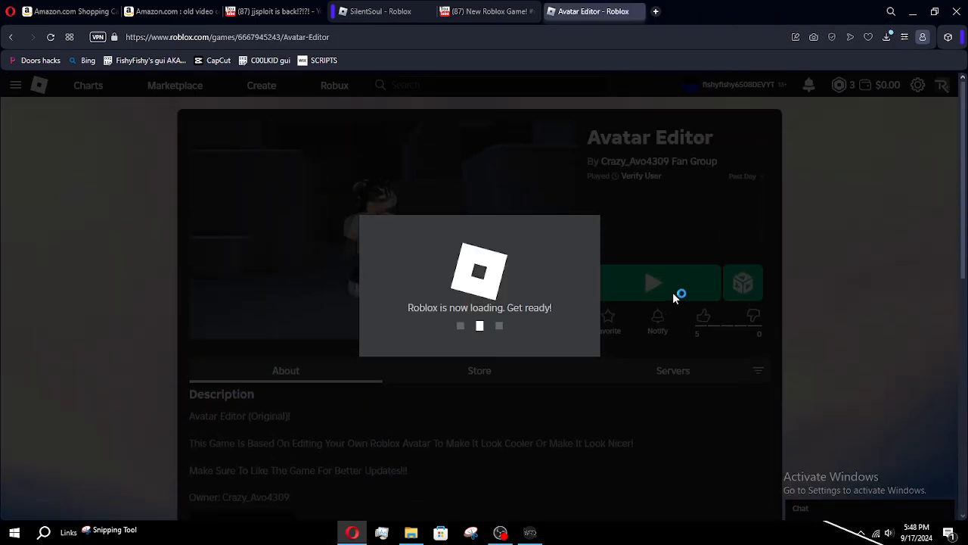
Scroll down the Avatar Editor page while Roblox loads it
scroll(down, 3)
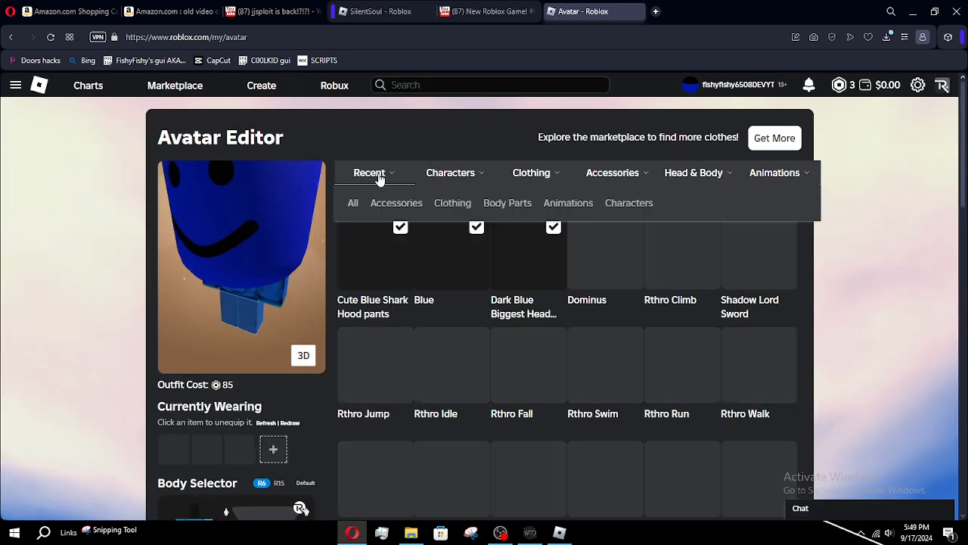
Wear the saved RICH character from the Characters tab, then return to the running game
click(451, 173)
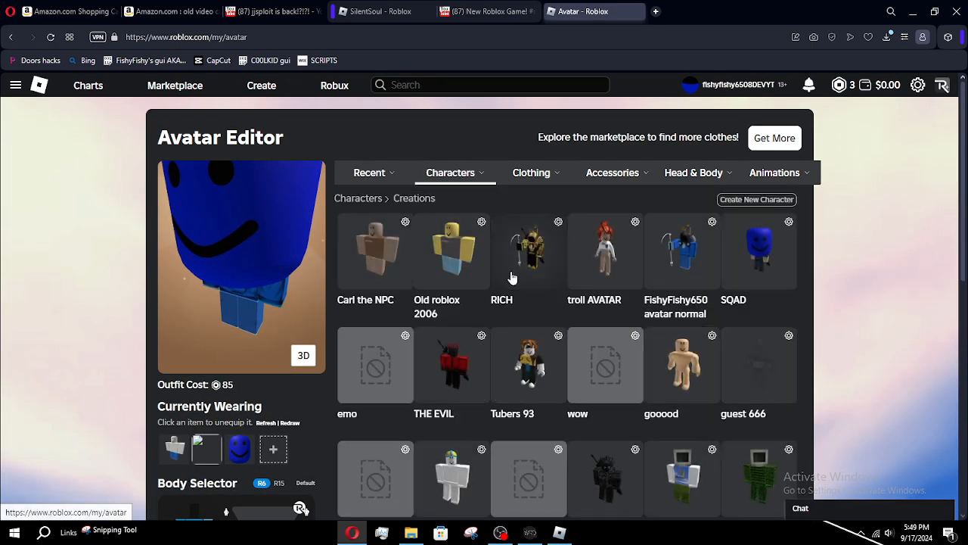
click(528, 251)
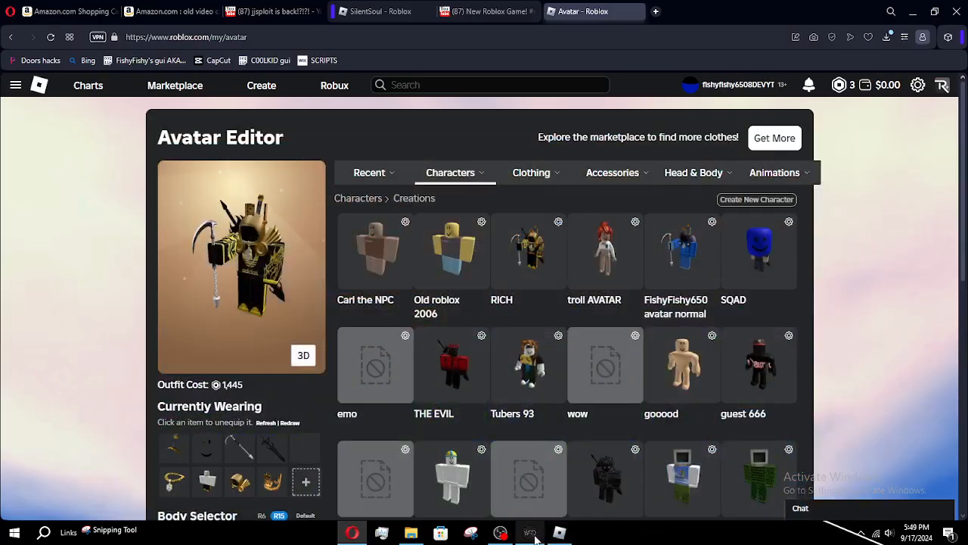
click(529, 531)
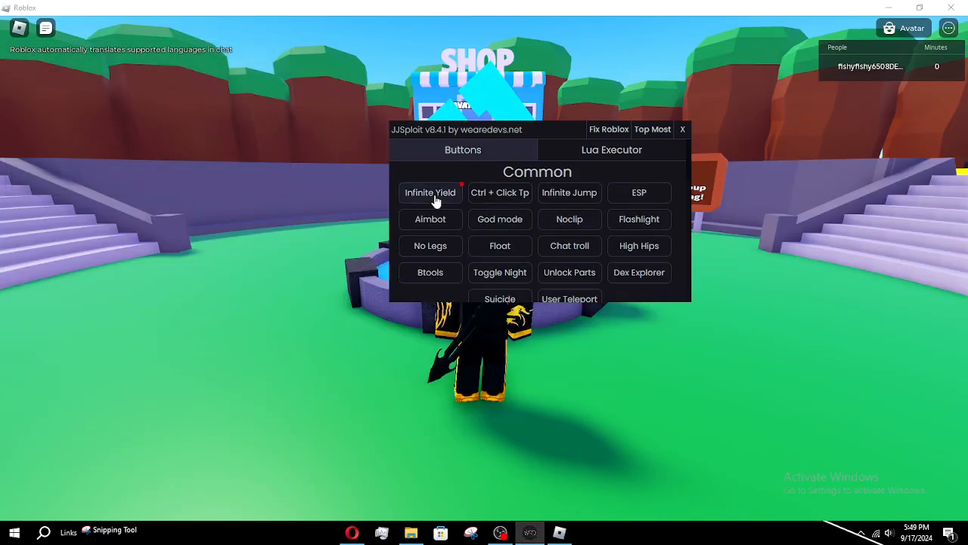
Run the Infinite Yield and Infinite Jump scripts in JJSploit, then close its window
click(430, 192)
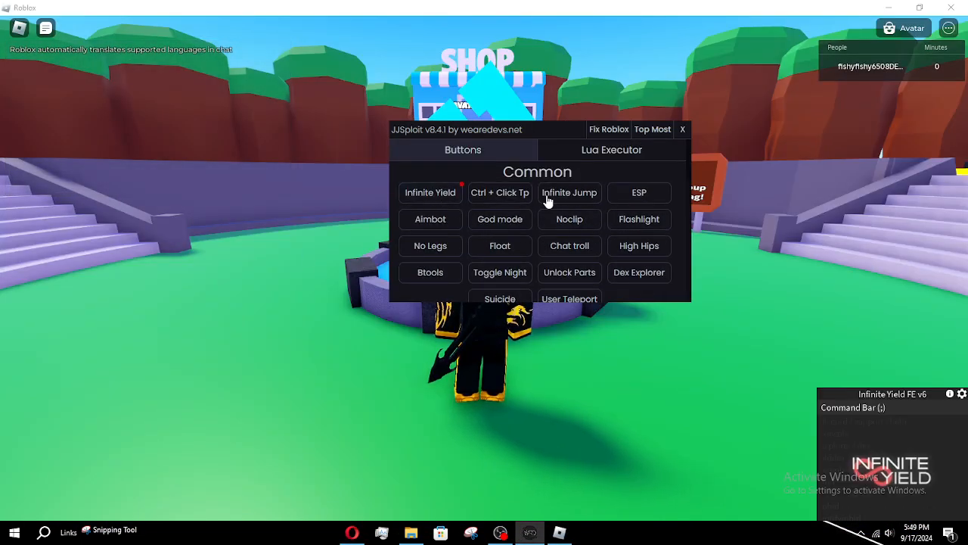
click(682, 129)
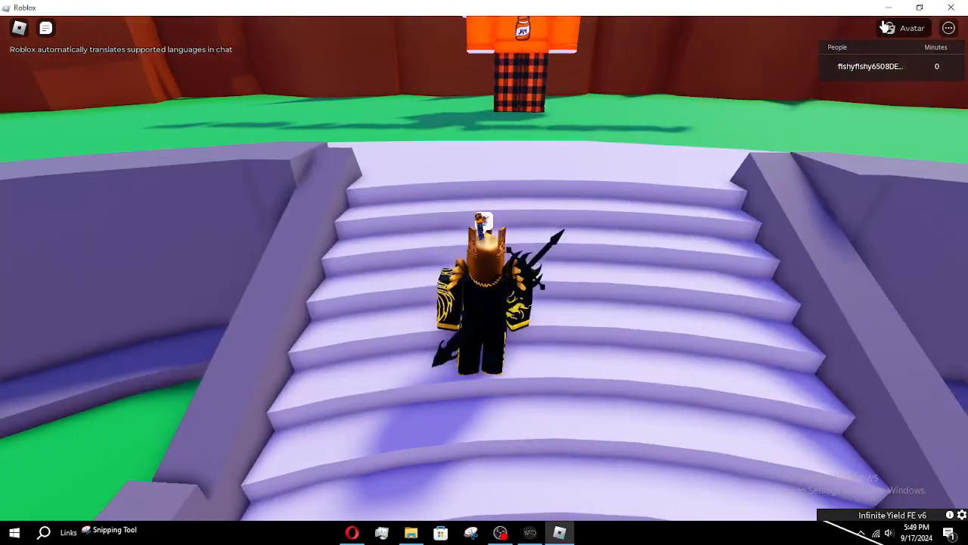
click(912, 28)
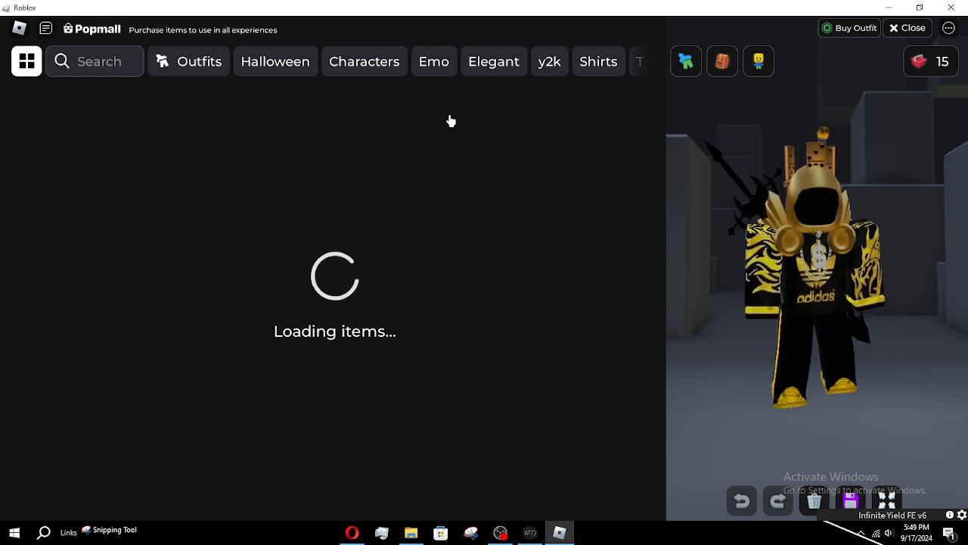
Browse Popmall's categories to the Classic Shirts listing and scroll through it
click(493, 61)
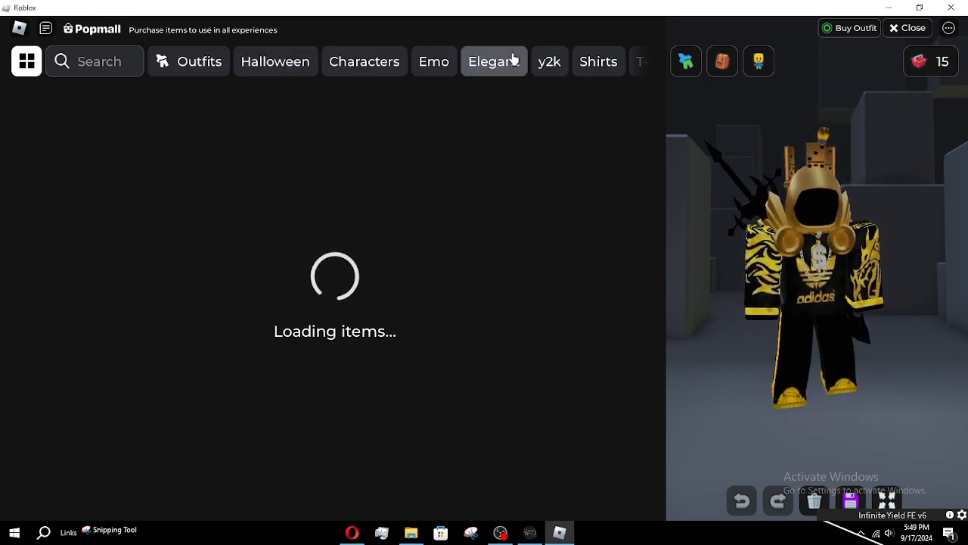
click(592, 61)
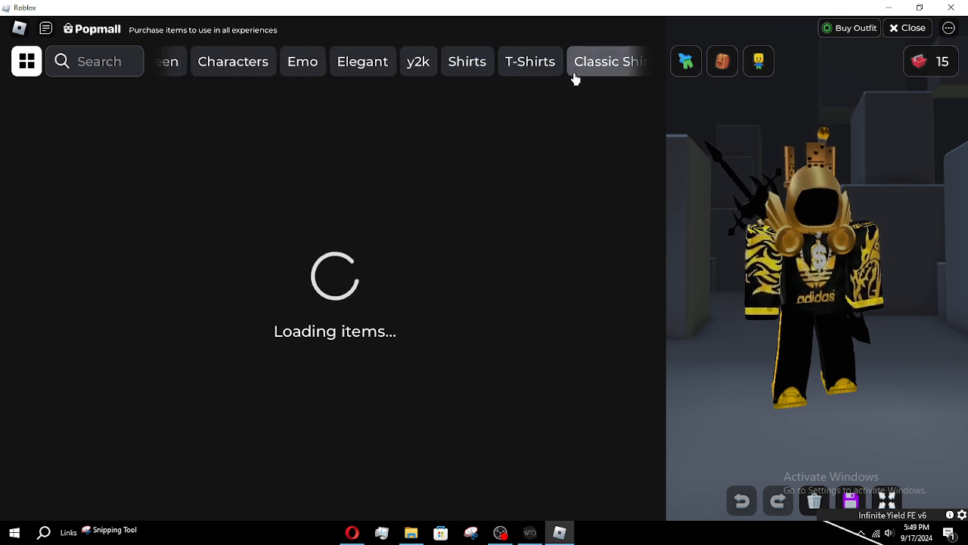
click(611, 61)
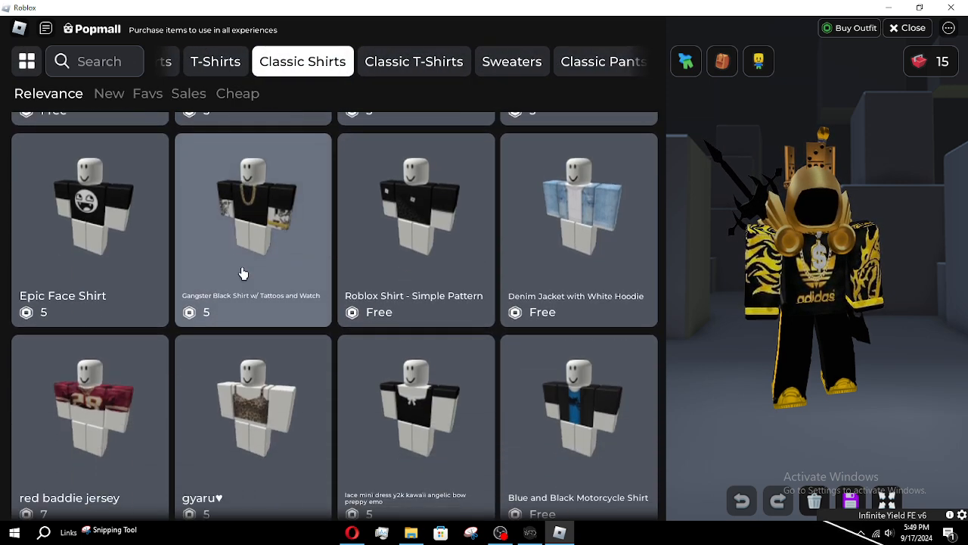
scroll(down, 3)
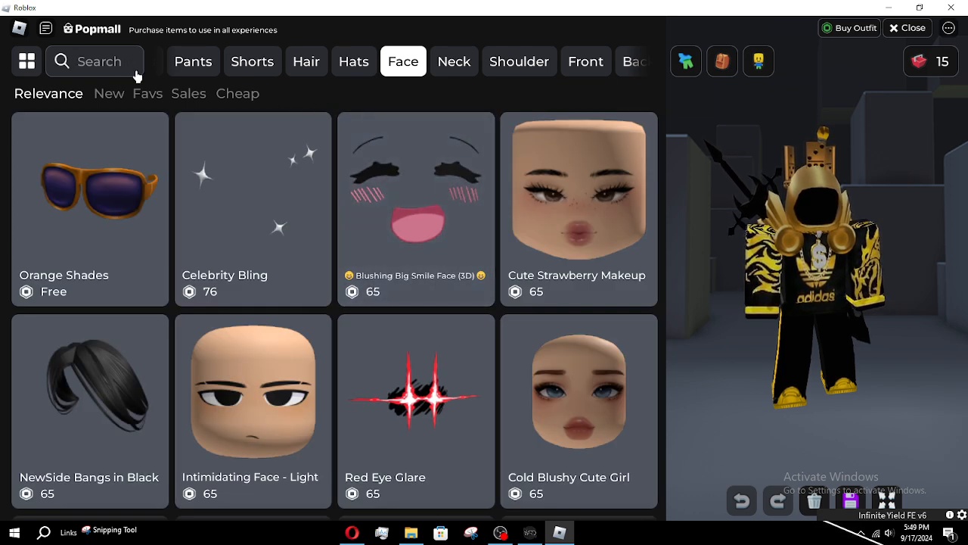
Search Face items for 'Epic face', scroll the results, and close the shop
text(E)
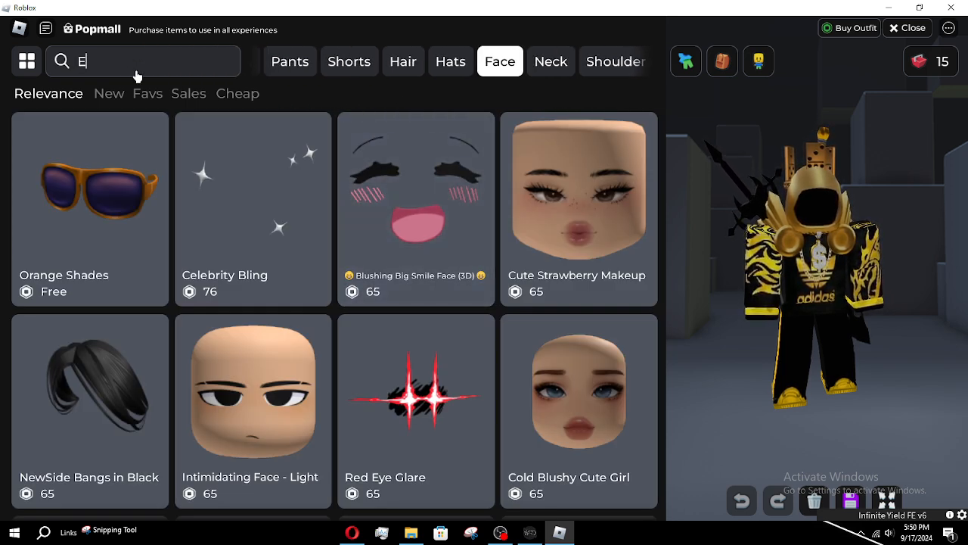
text(pic face)
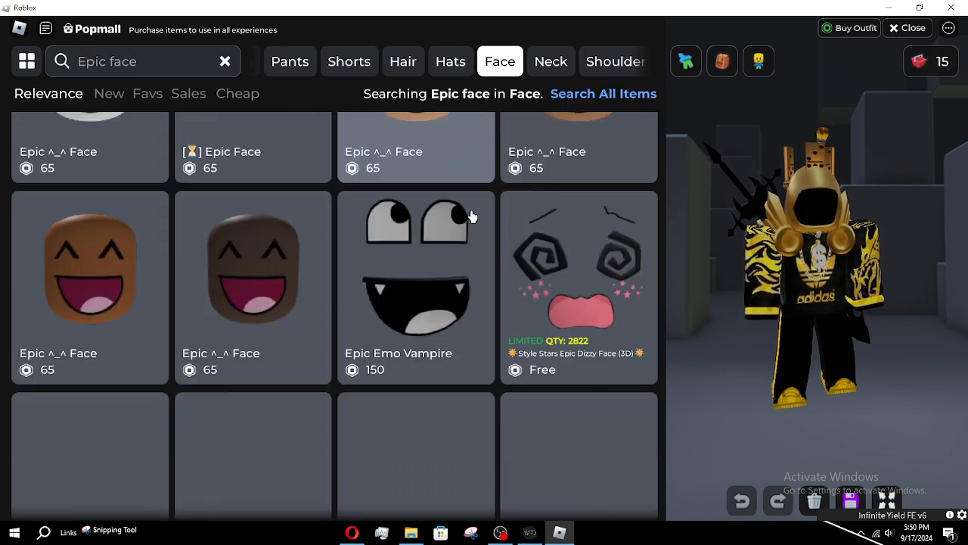
scroll(down, 3)
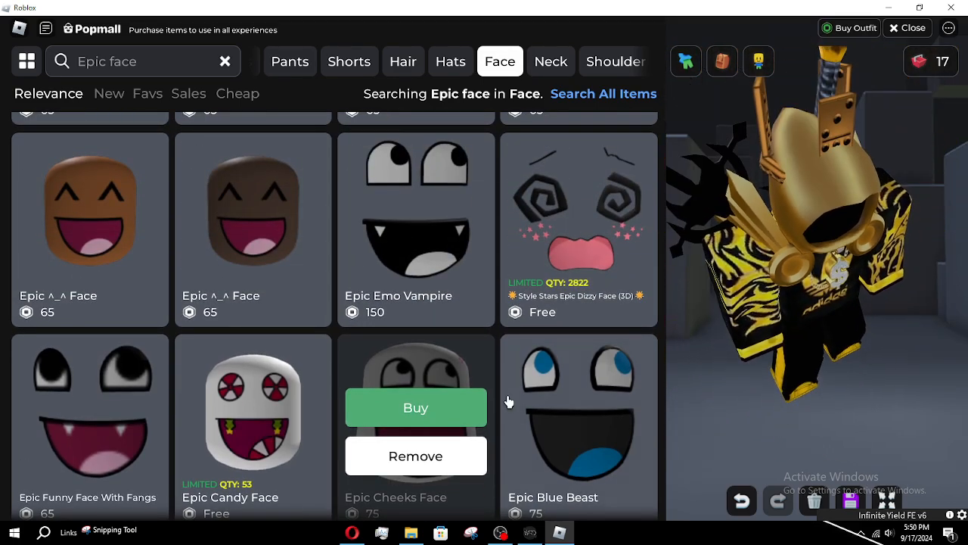
scroll(down, 3)
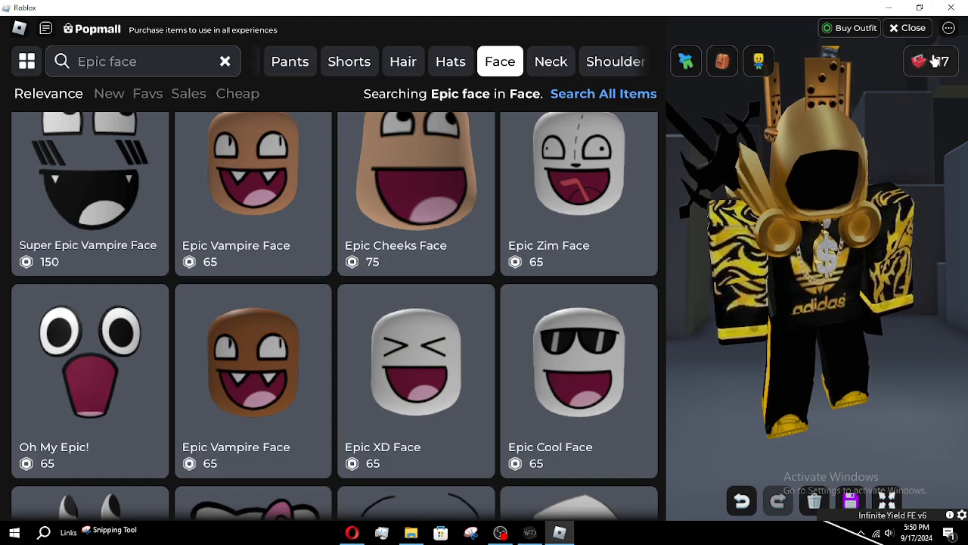
click(907, 28)
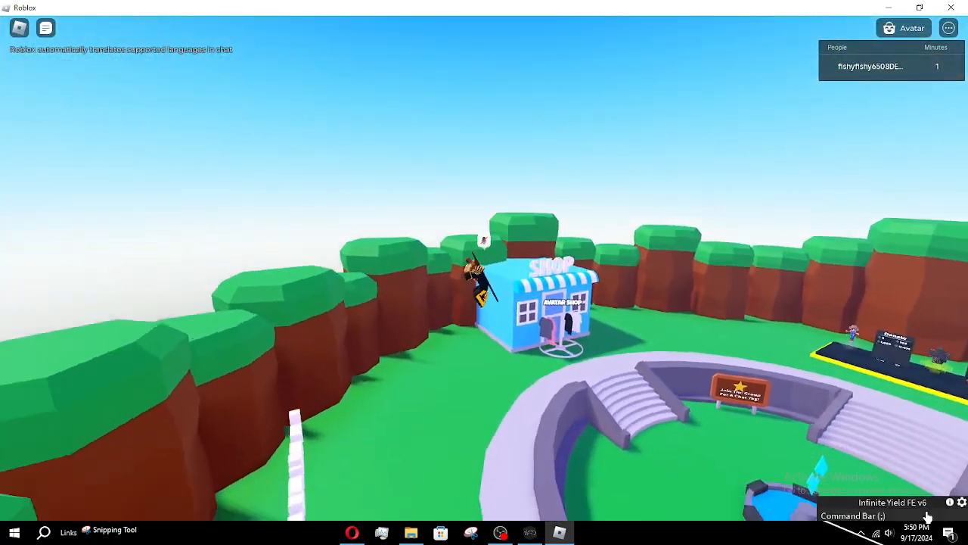
Enter 'fly' in Infinite Yield, set the avatar on fire, and load the Energize GUI
text(fly)
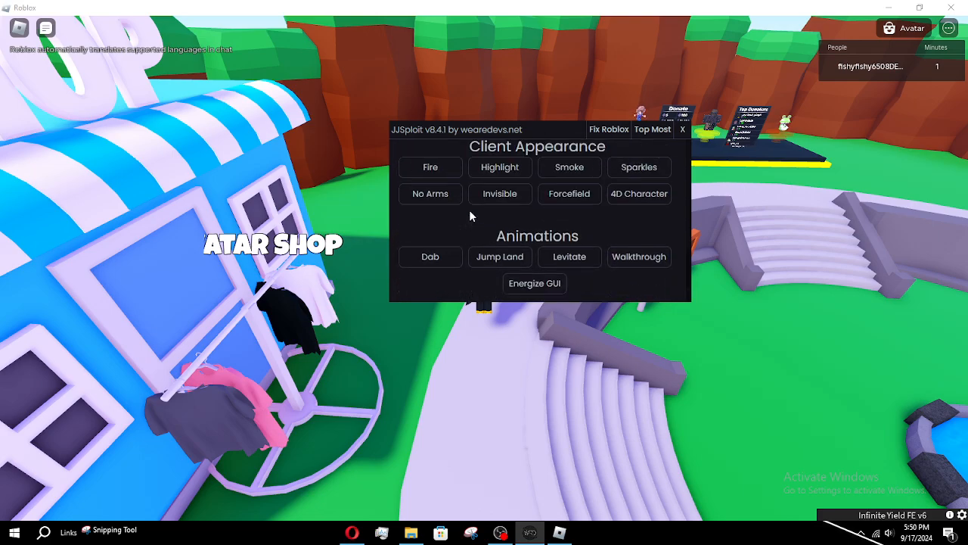
click(681, 129)
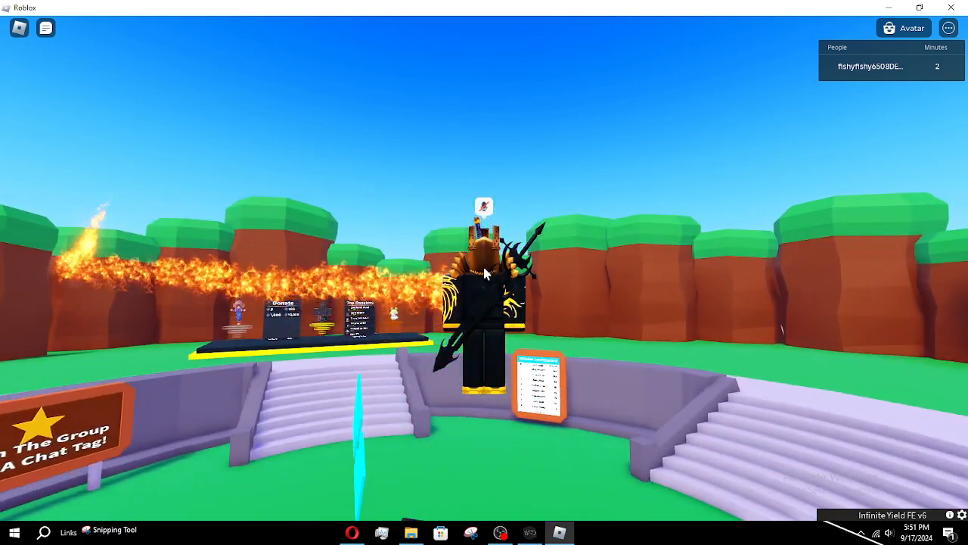
click(529, 532)
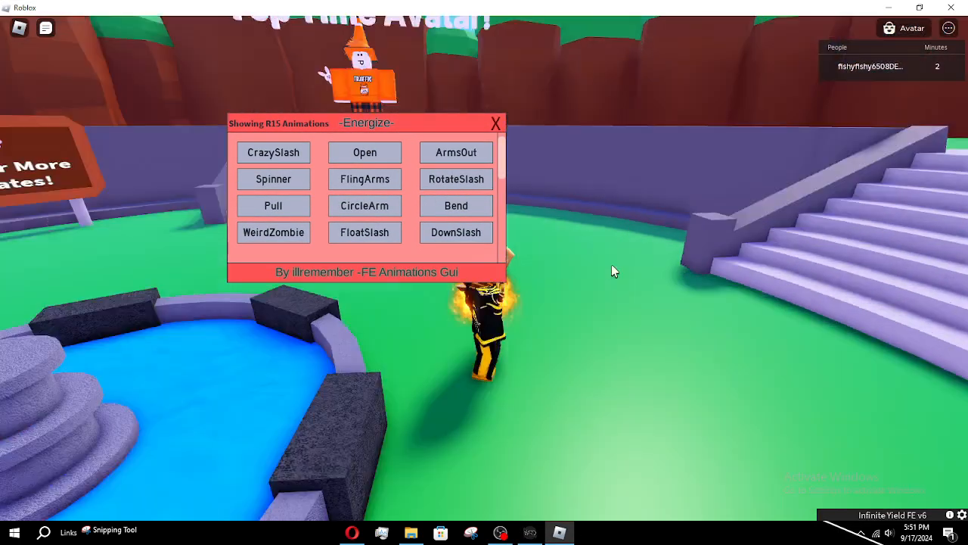
Play the Bend and RotateSlash animations from the Energize panel on the avatar
click(456, 205)
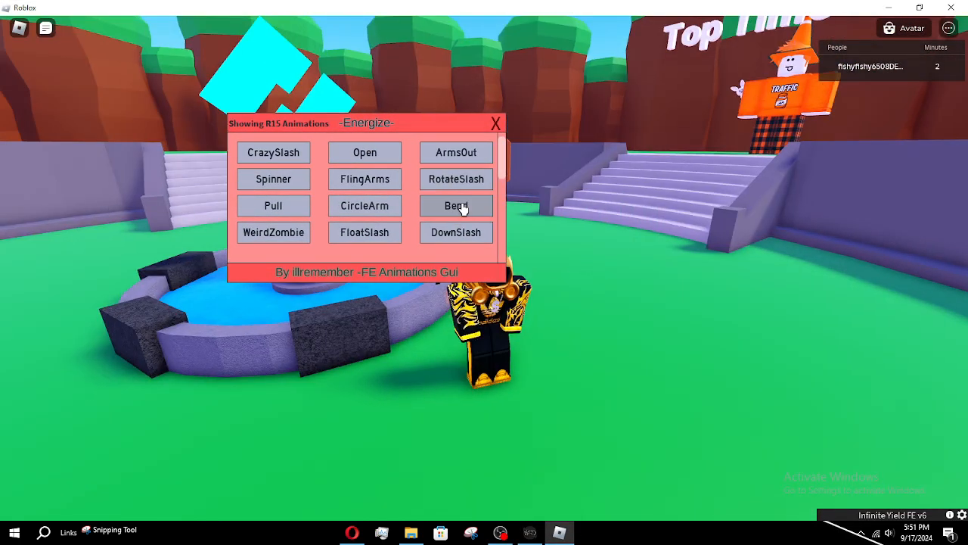
click(457, 205)
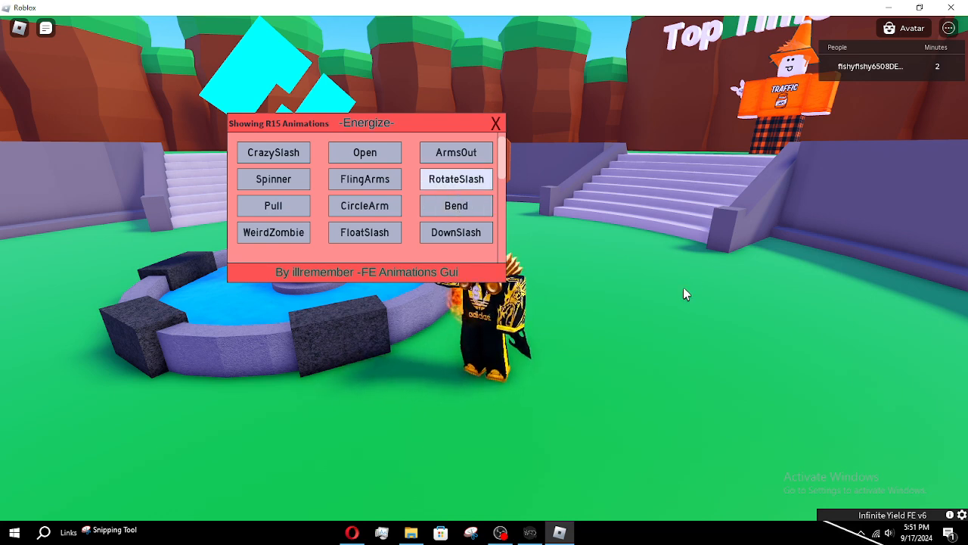
click(456, 178)
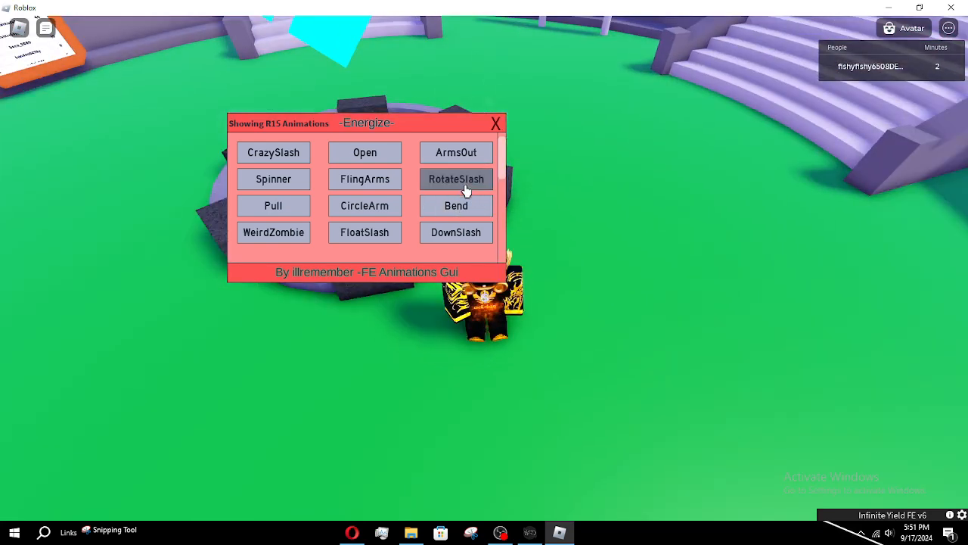
click(456, 152)
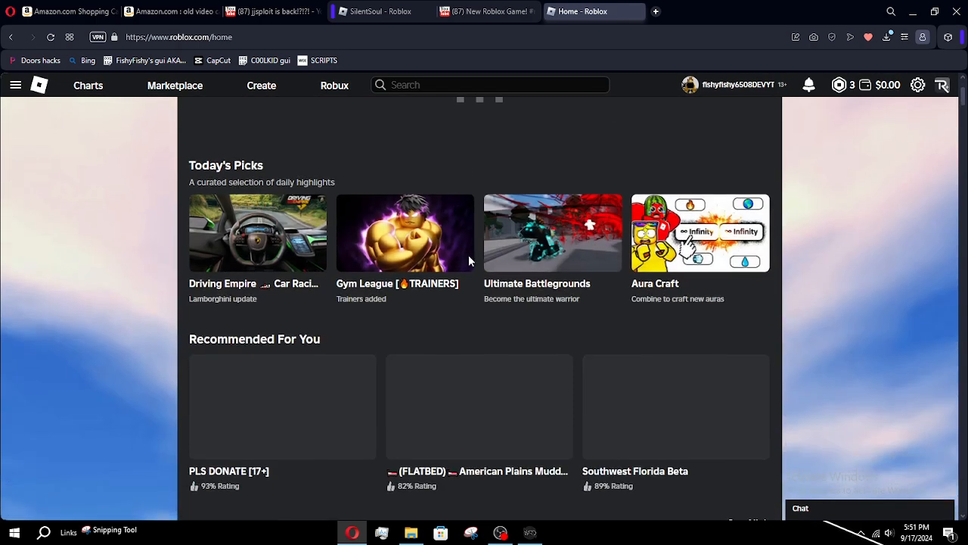
Open PLS DONATE [17+] from Recommended For You and start playing it
scroll(down, 3)
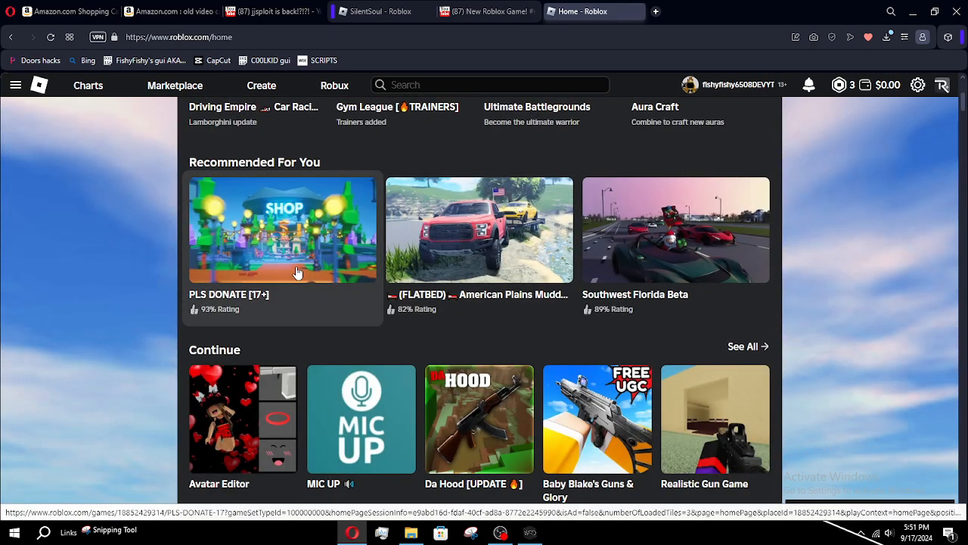
click(282, 229)
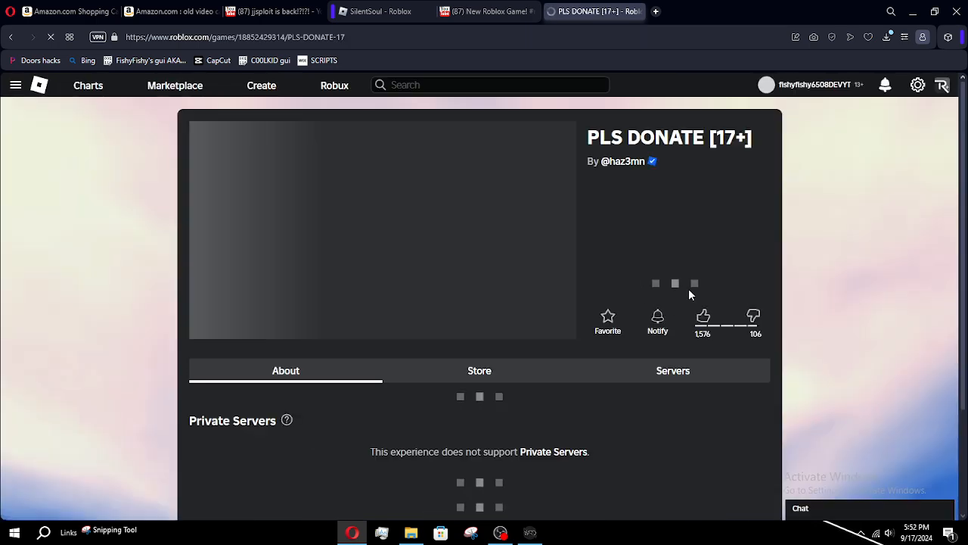
click(652, 282)
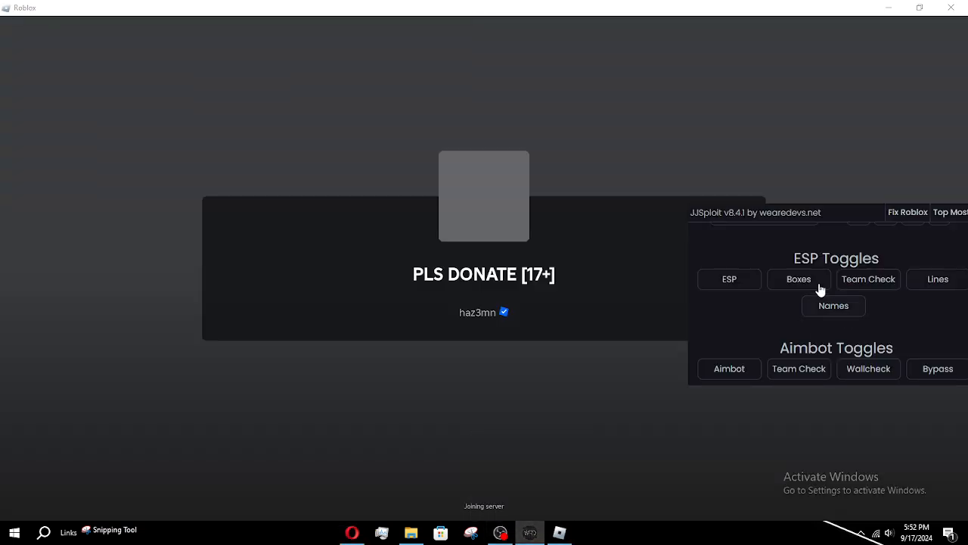
mouse_move(716, 226)
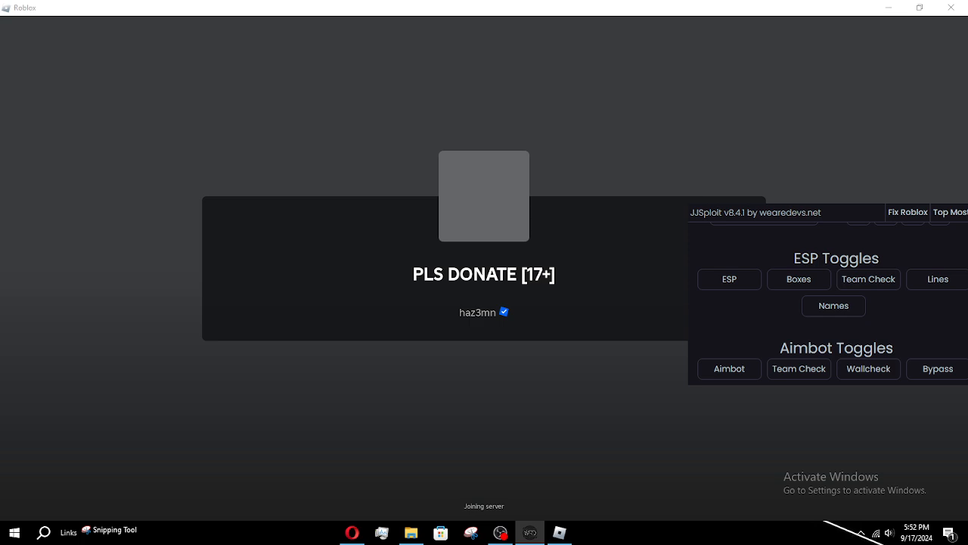
Check the OBS recording window, then return to the loaded PLS DONATE game
click(500, 532)
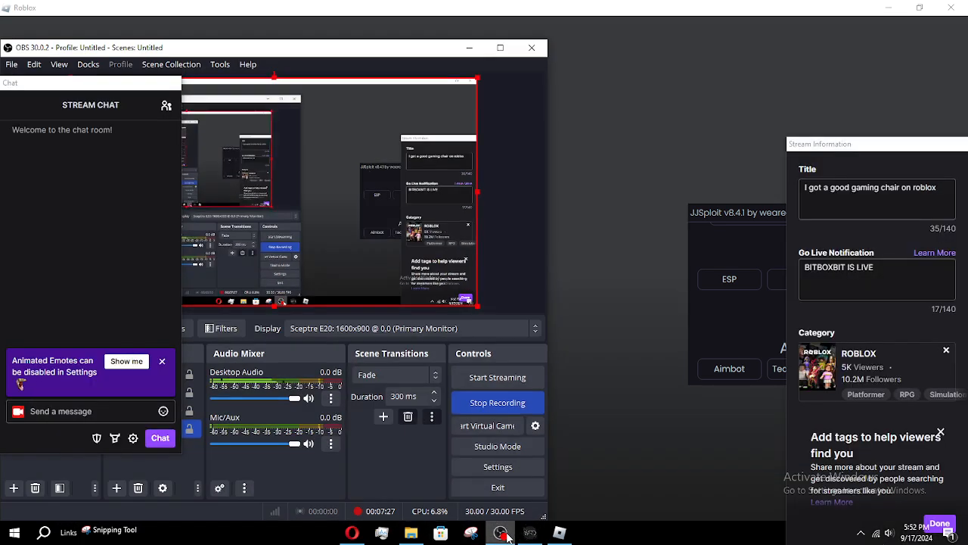
click(530, 532)
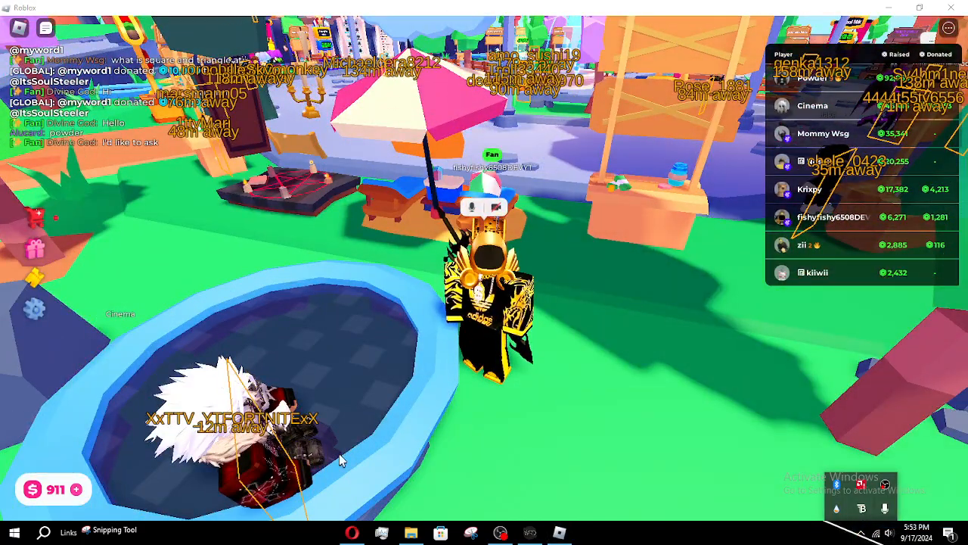
Bring up Task Manager over PLS DONATE to review running apps, then close it
key(Ctrl+Shift+Esc)
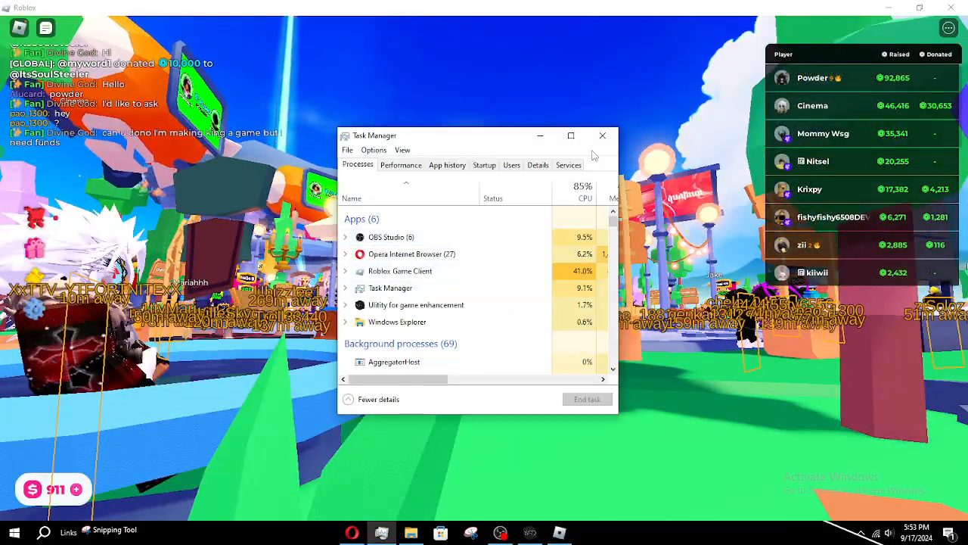
click(602, 136)
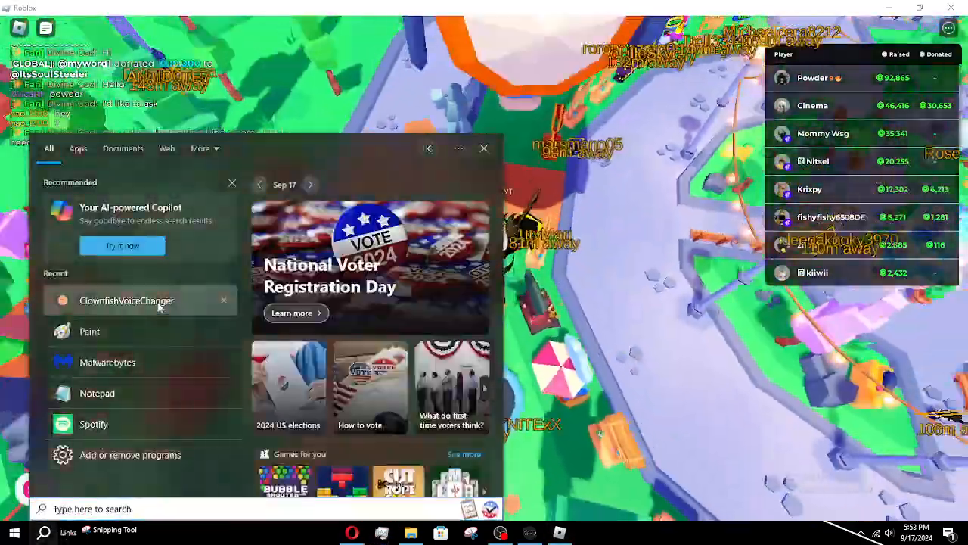
Launch Clownfish Voice Changer from Start's Recent list, view its custom pitch settings, and close it
click(485, 148)
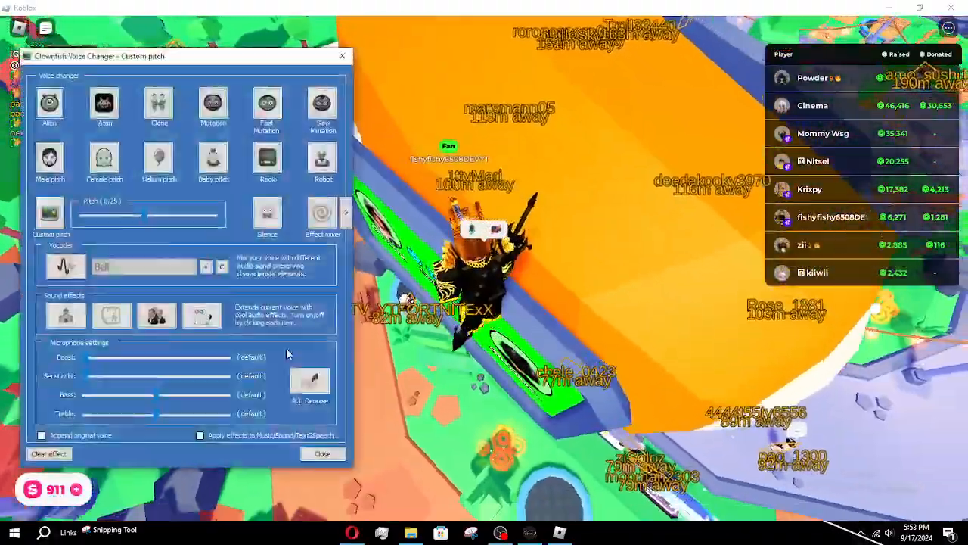
click(323, 454)
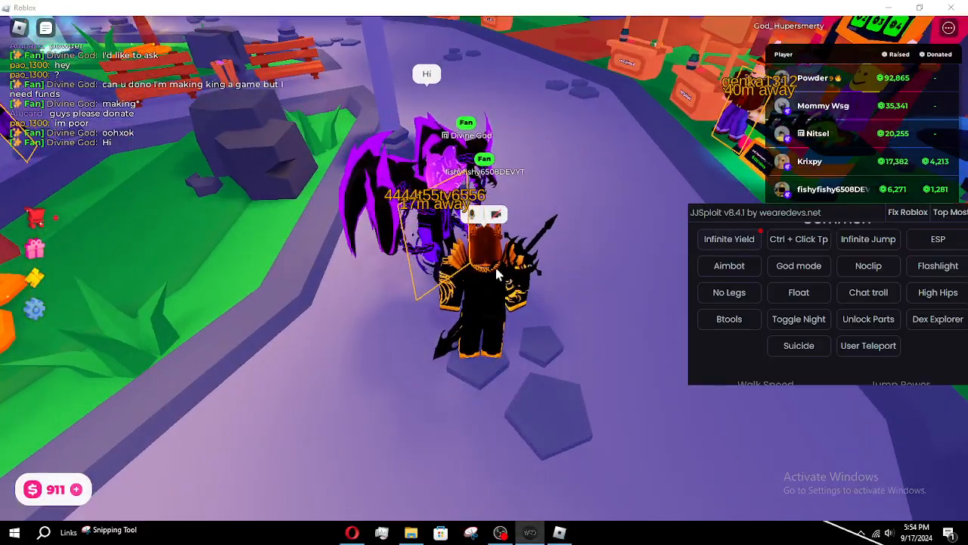
Close JJSploit and run the NOCLIP command in Infinite Yield's command bar
click(728, 239)
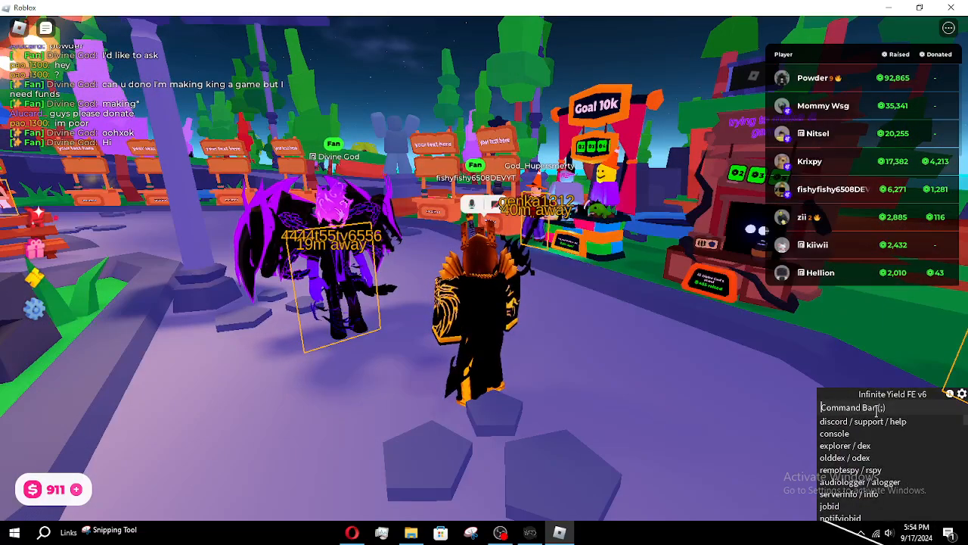
text(NOCLIP)
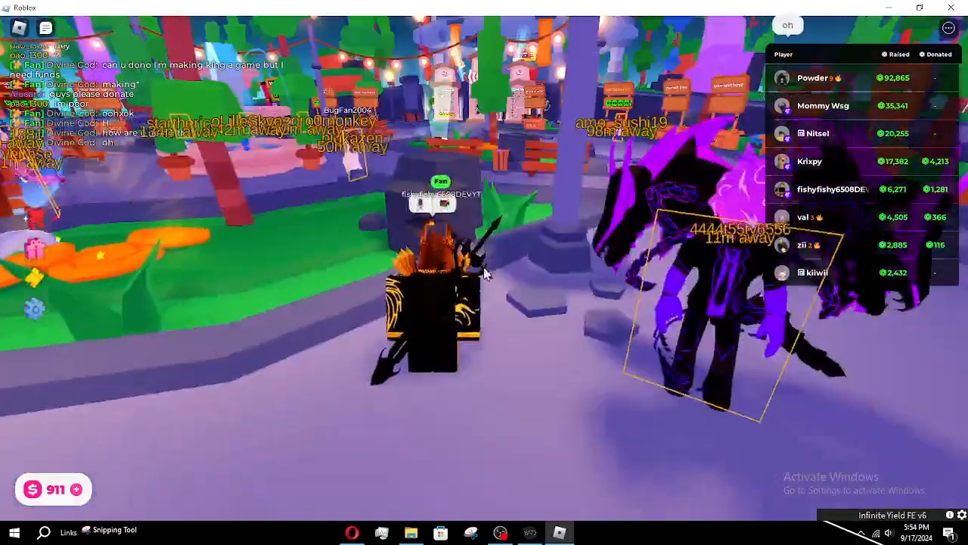
click(560, 532)
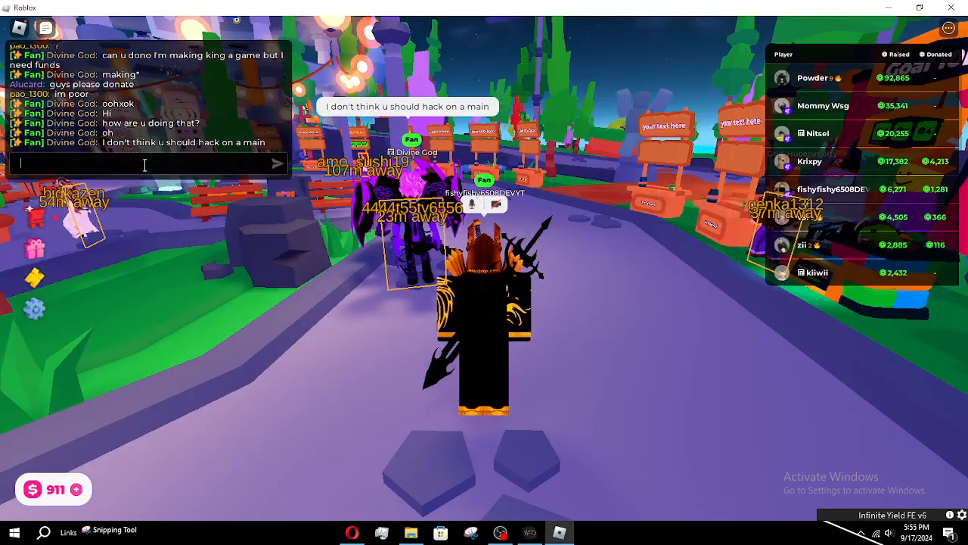
Type the chat reply 'WELL I D' about hacking on a main account
text(WELL I D)
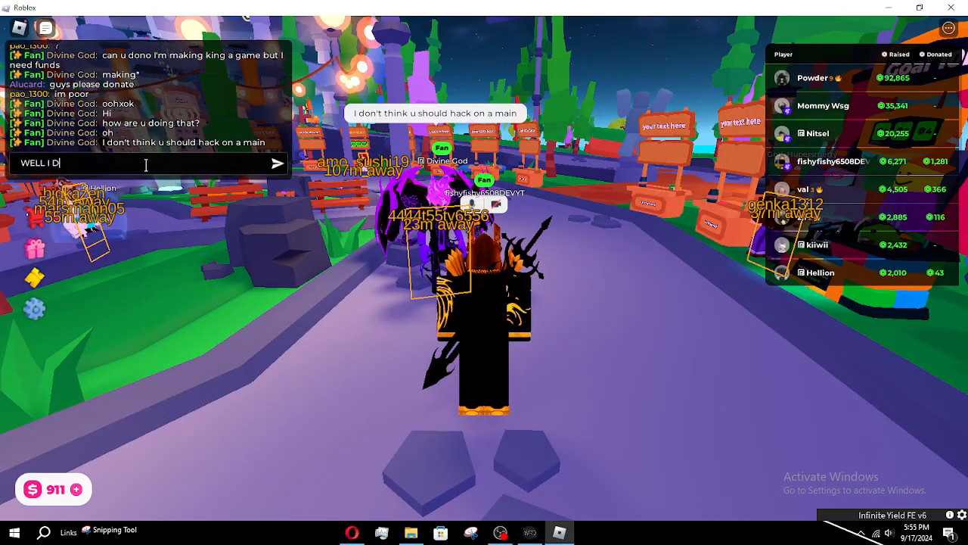
key(BackSpace)
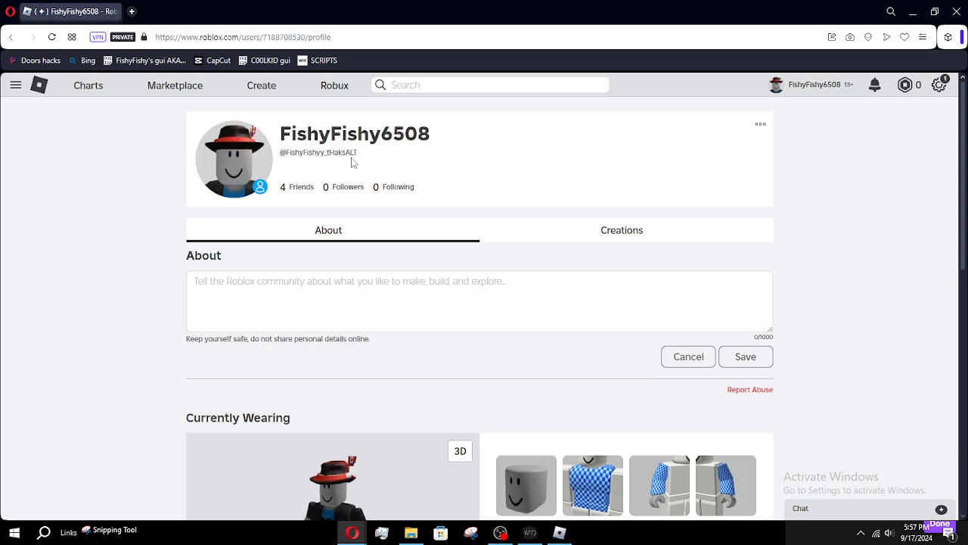
mouse_move(385, 201)
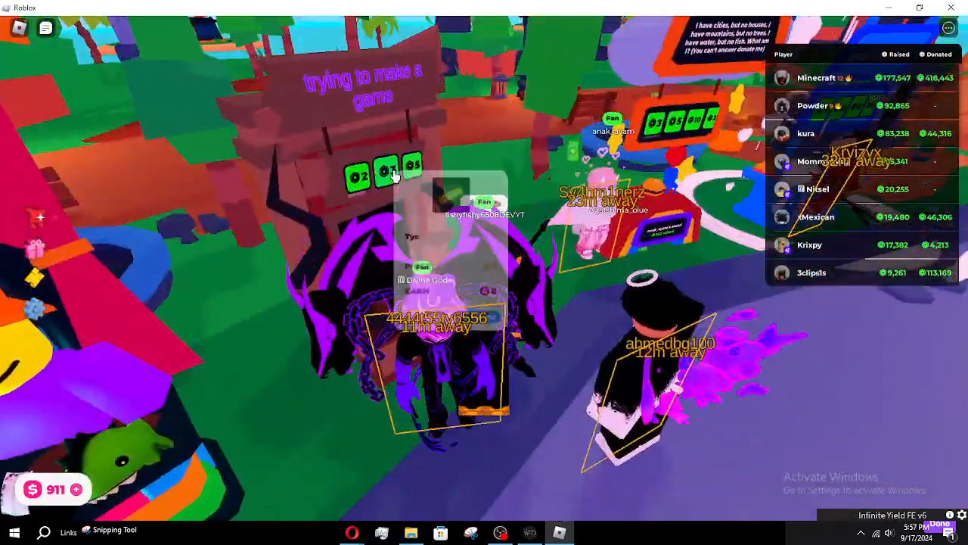
Buy the 3-Robux Tys item from Divine God's stand and dismiss the confirmation
click(385, 176)
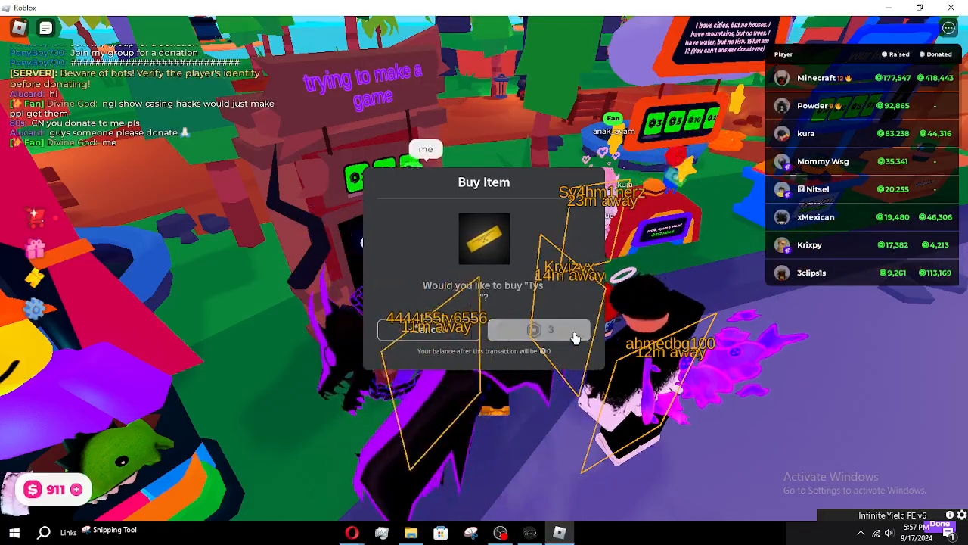
click(534, 329)
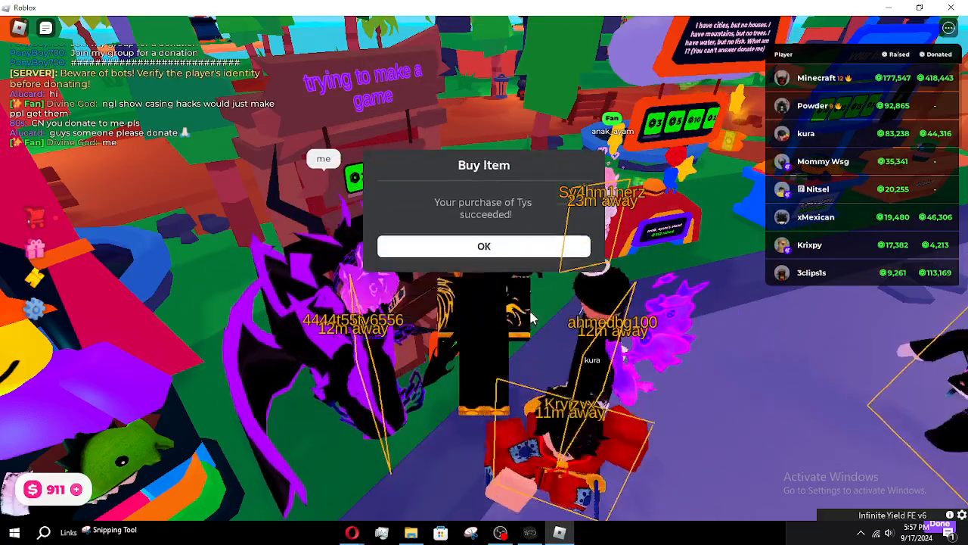
click(484, 245)
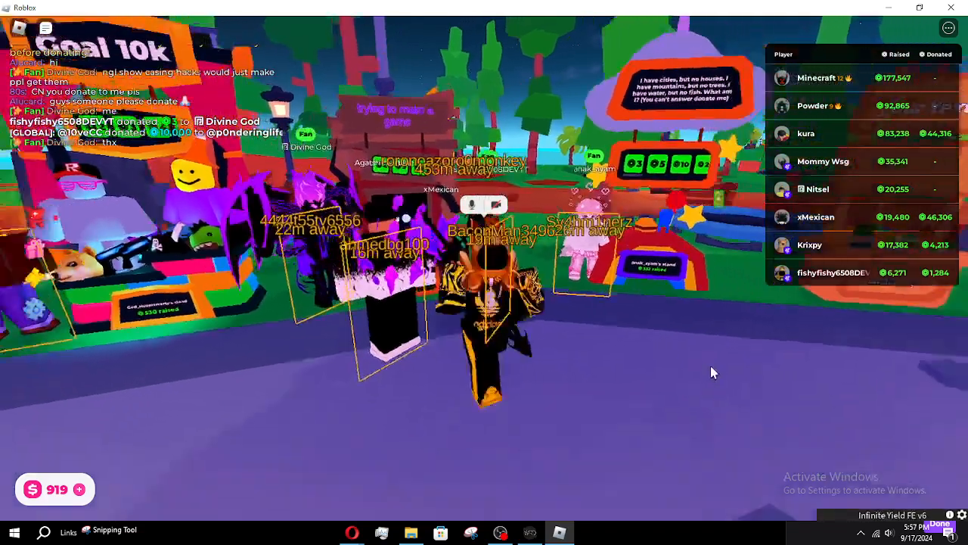
In JJSploit, choose Walk Speed 100 and Jump Power 400
click(558, 329)
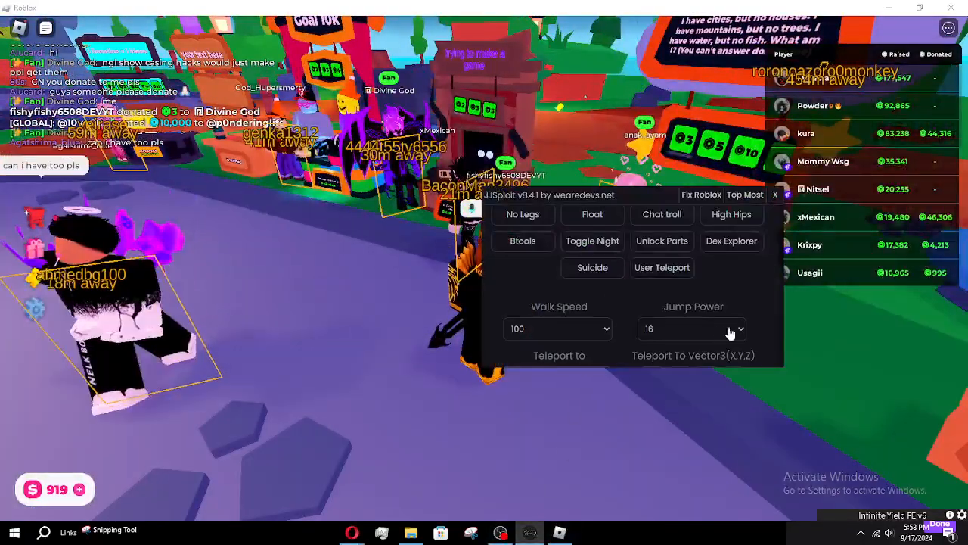
click(690, 329)
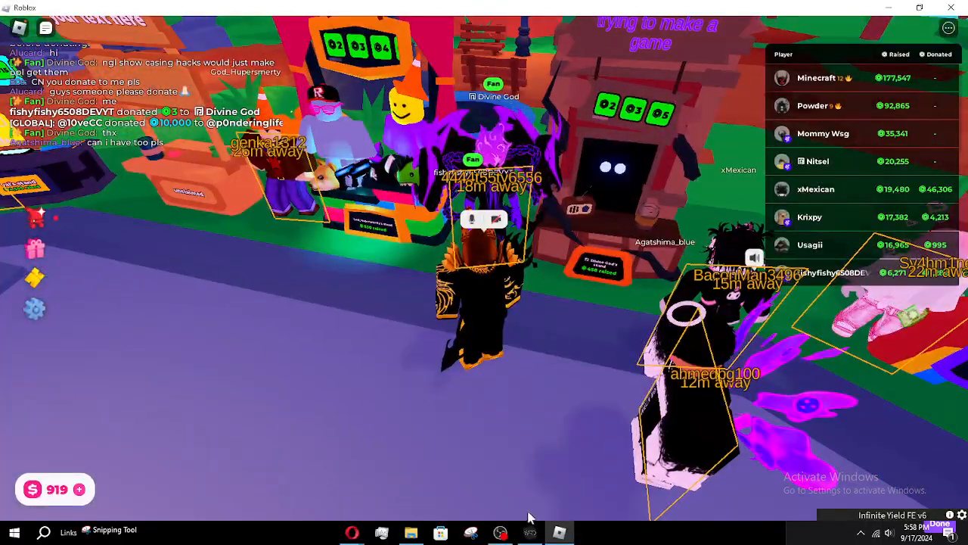
click(691, 329)
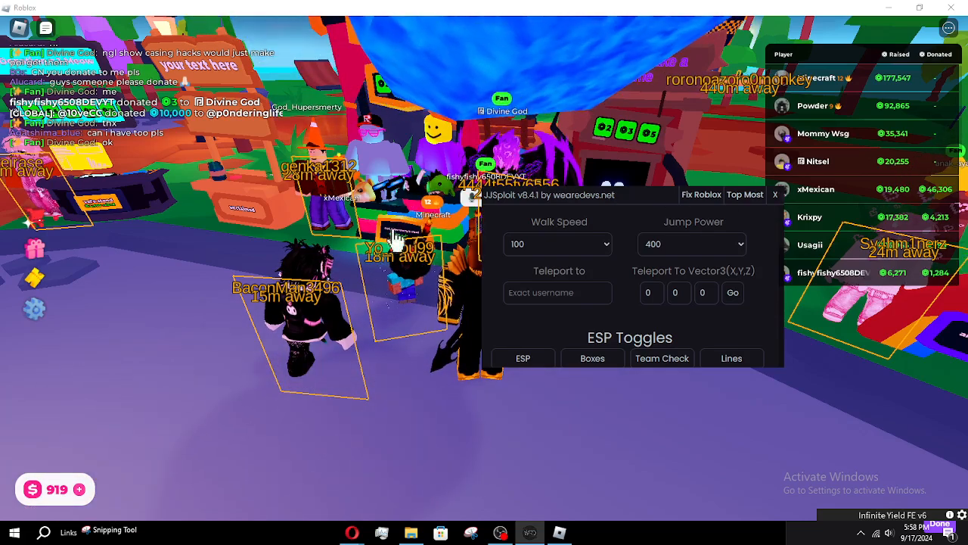
Enter '444' in JJSploit's Teleport to field and teleport to that player
click(774, 194)
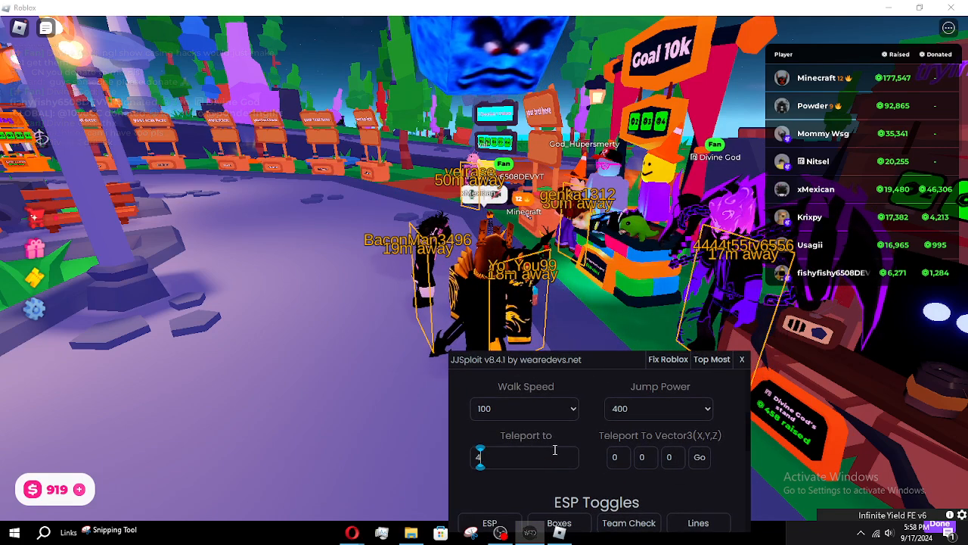
text(444t55tv6556)
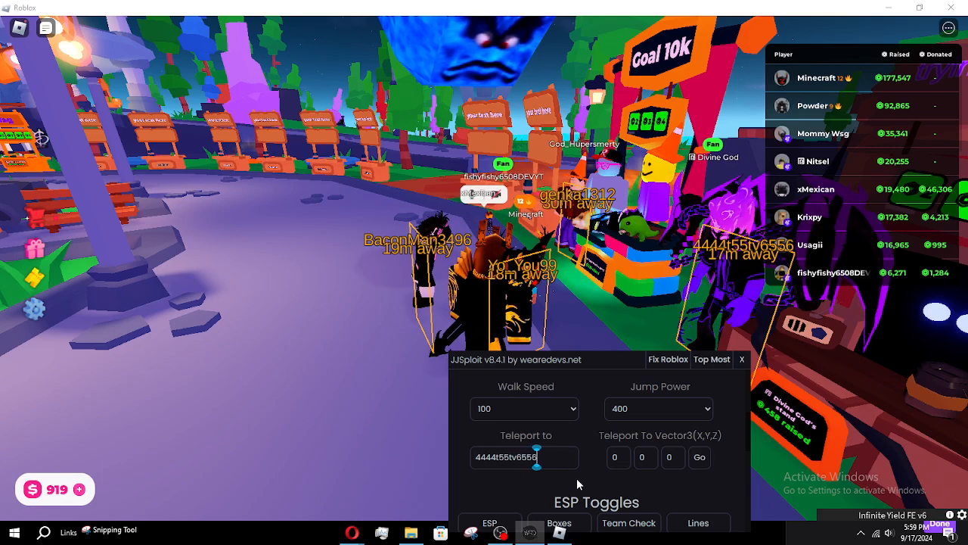
click(699, 457)
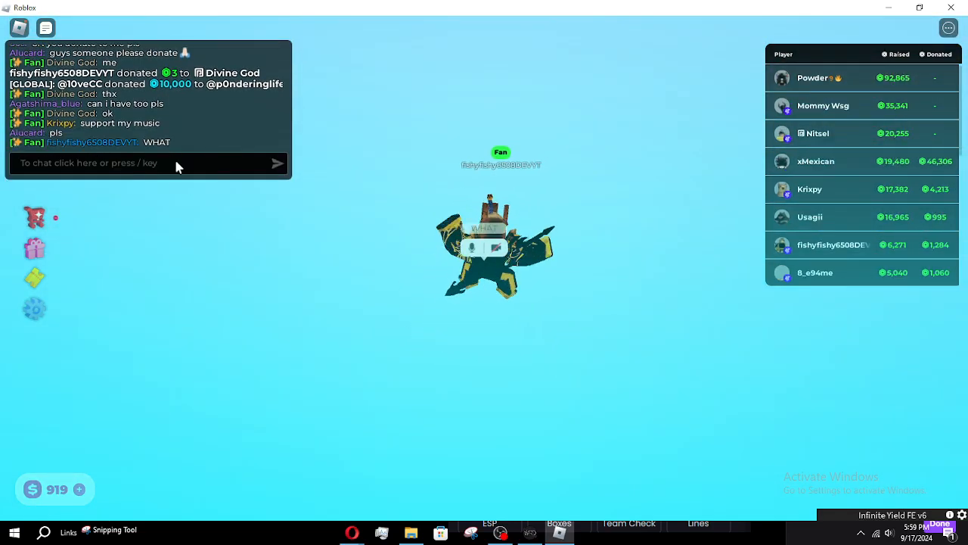
Use Reset Character from the Esc menu to respawn among the booths
key(Escape)
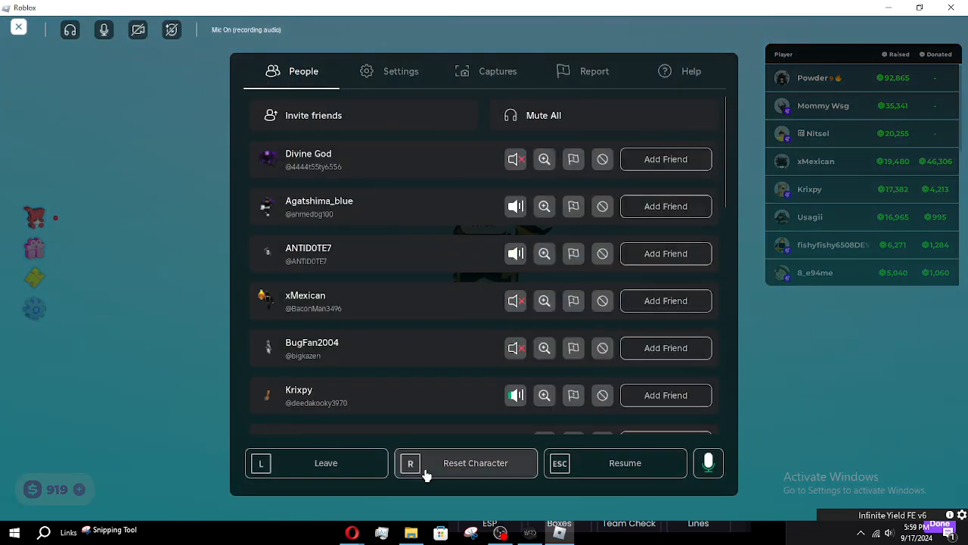
click(615, 462)
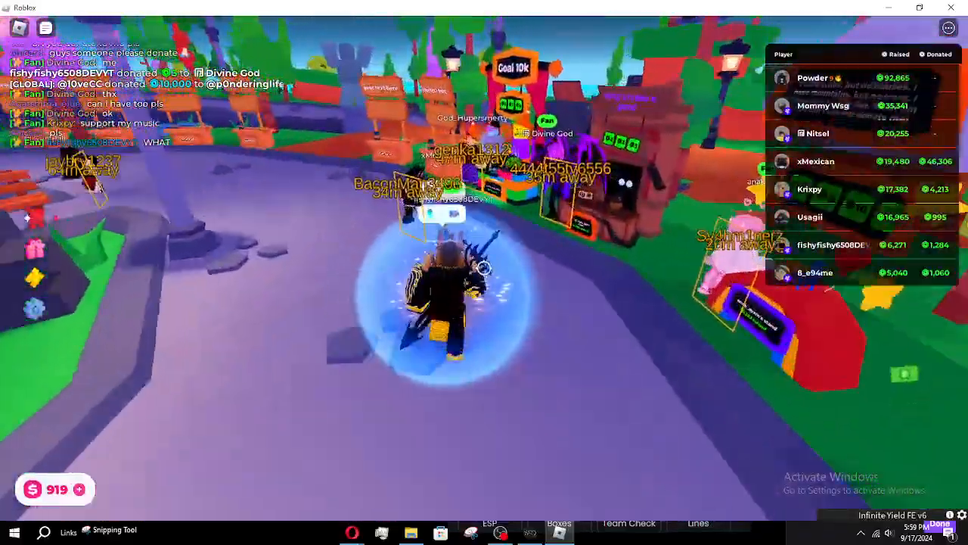
Scroll JJSploit down to Animations and launch the Energize GUI
key(Escape)
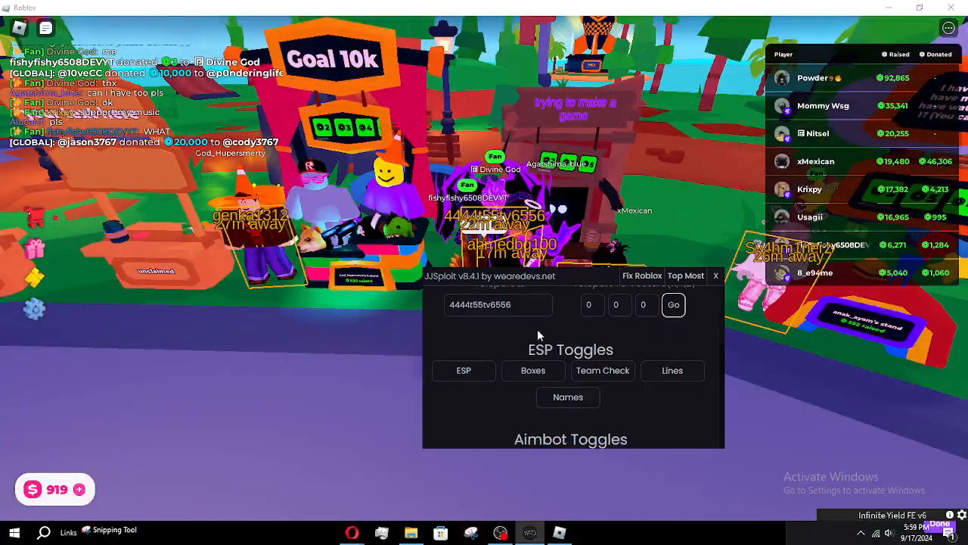
scroll(down, 3)
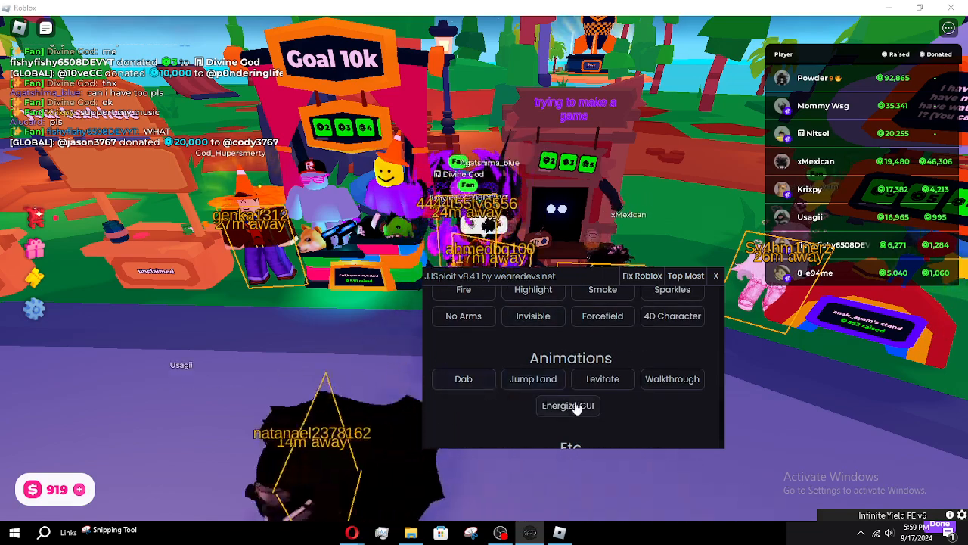
click(568, 405)
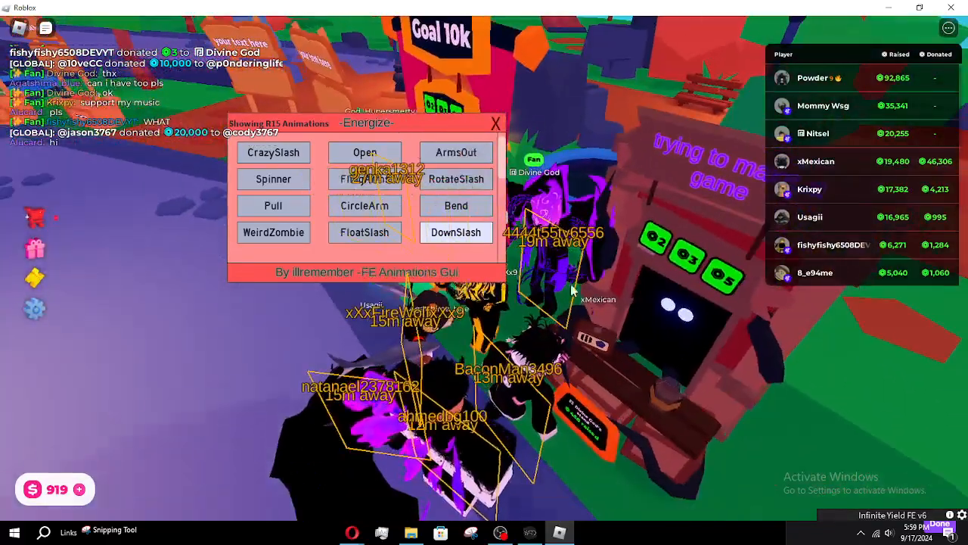
Play the DownSlash, RotateSlash, CircleArm and Spinner animations from Energize
click(456, 205)
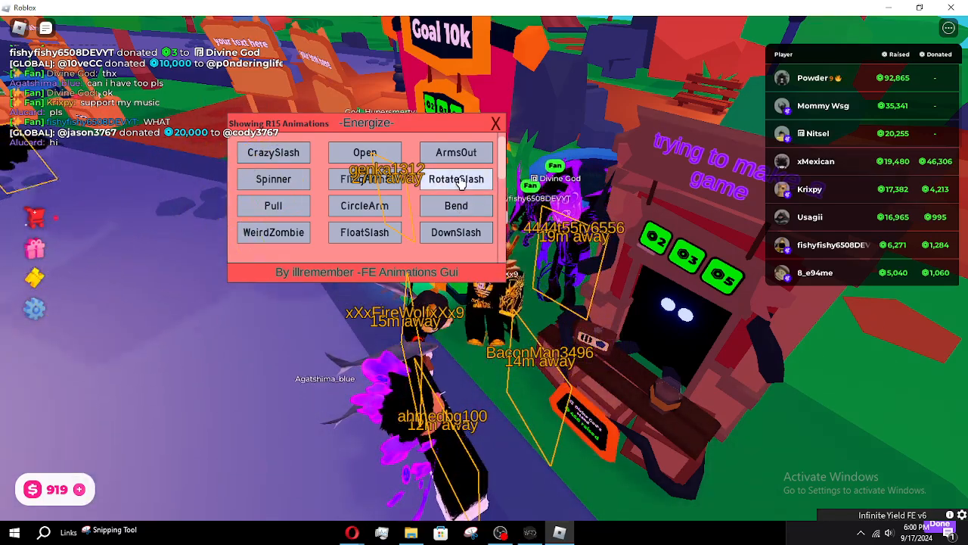
click(455, 152)
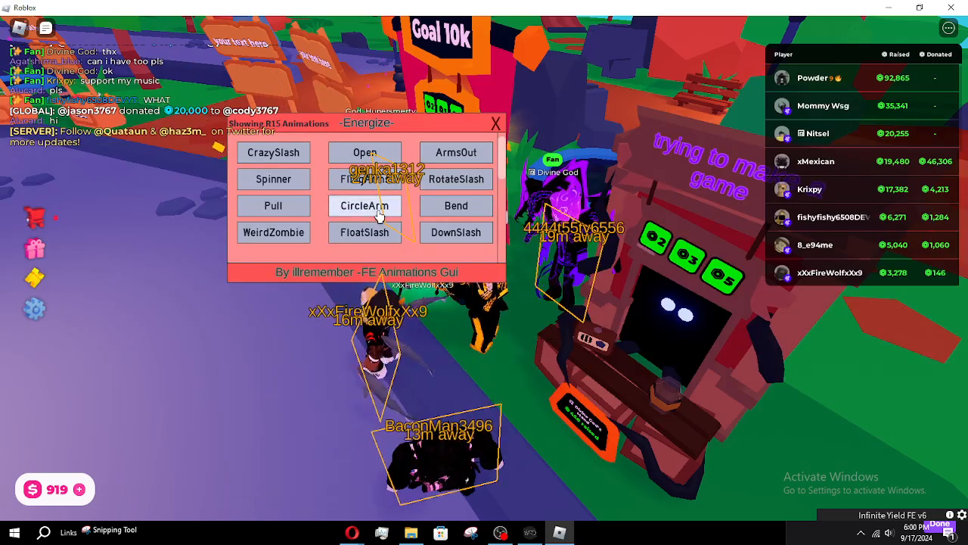
click(365, 233)
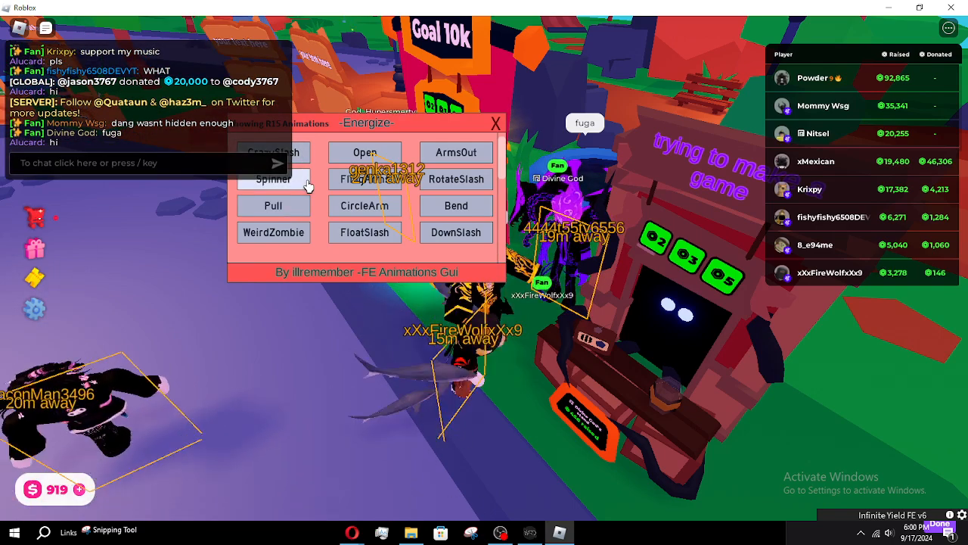
click(273, 205)
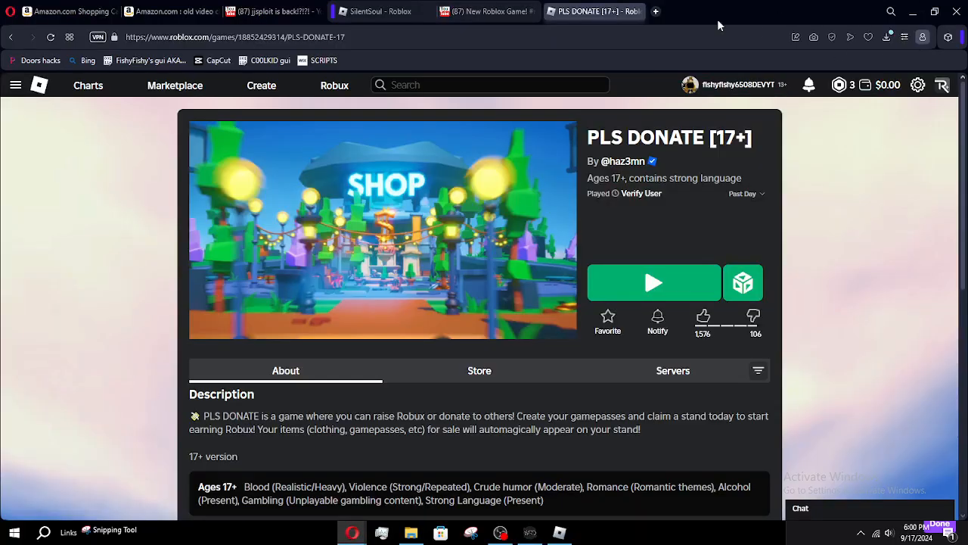
Open the COOLKID gui Pastebin page in a new tab and select its loadstring line
click(654, 12)
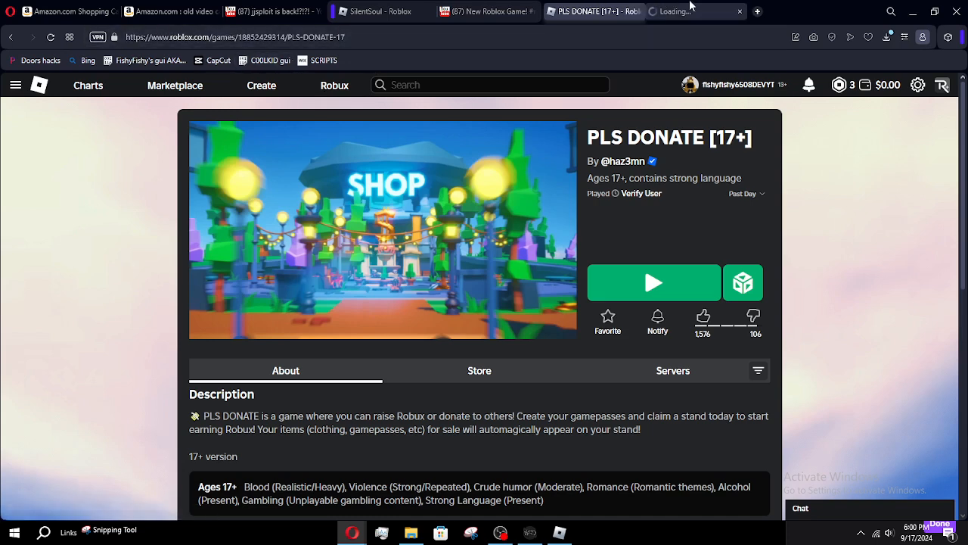
click(673, 11)
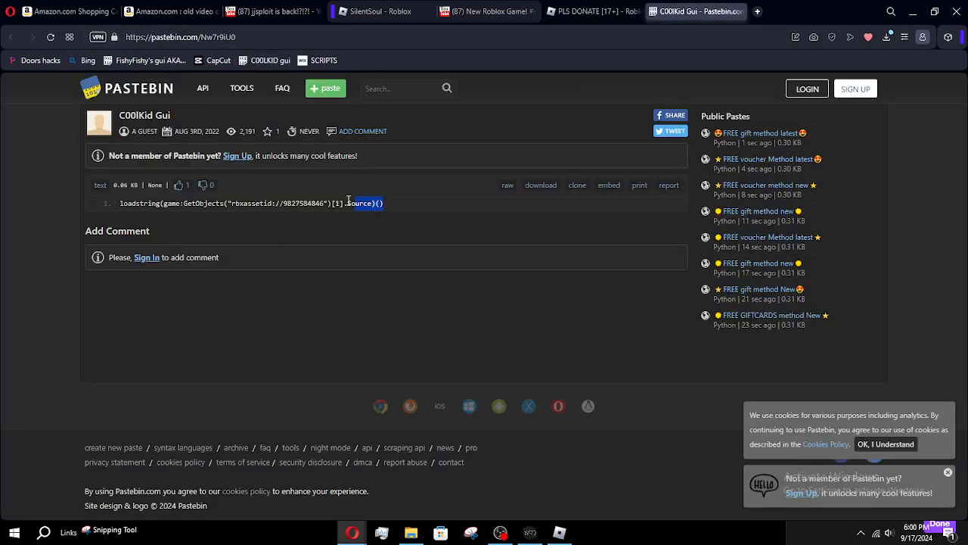
triple_click(250, 202)
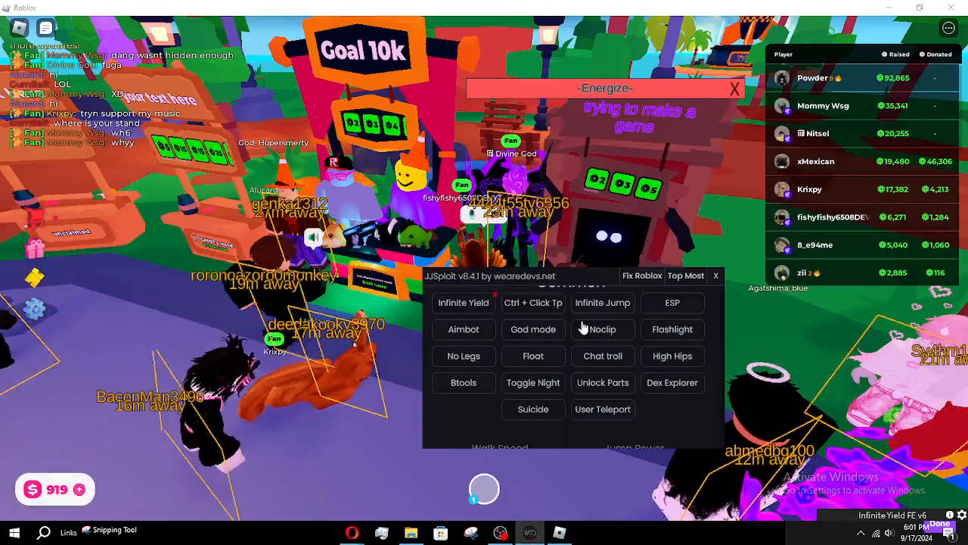
Run the c00lgui FE v2.1 script, then collapse its panel with Close
click(649, 296)
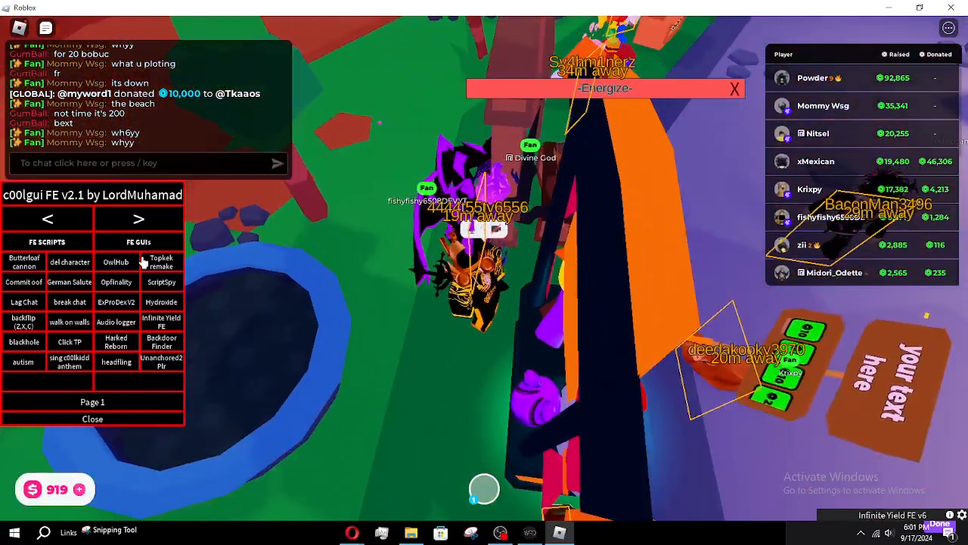
click(92, 419)
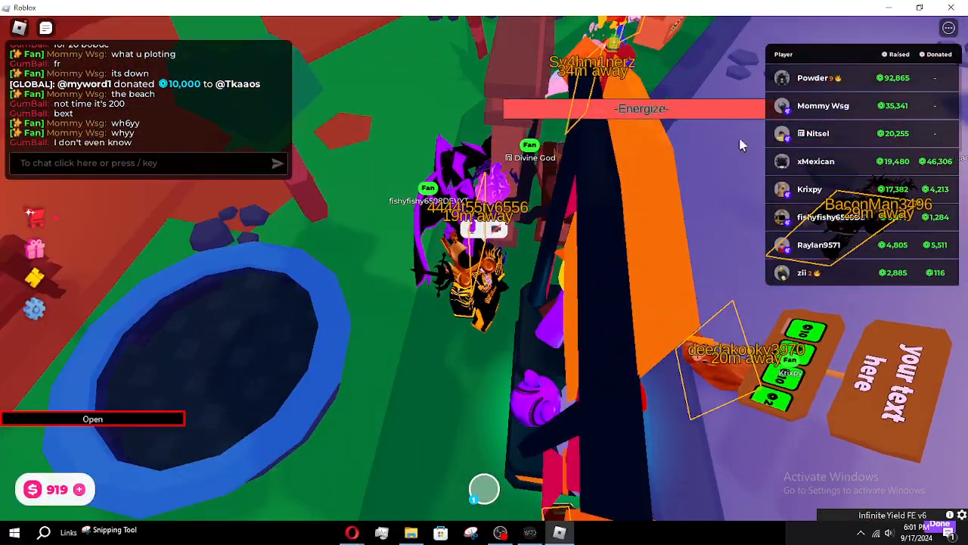